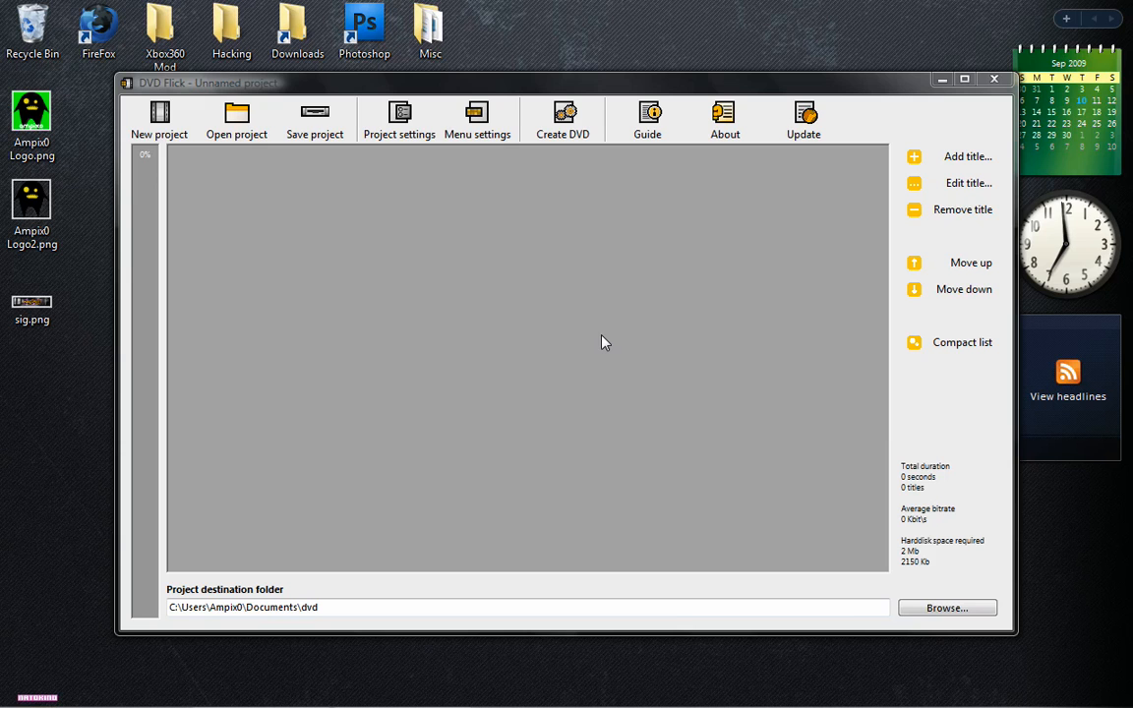
mouse_move(602, 339)
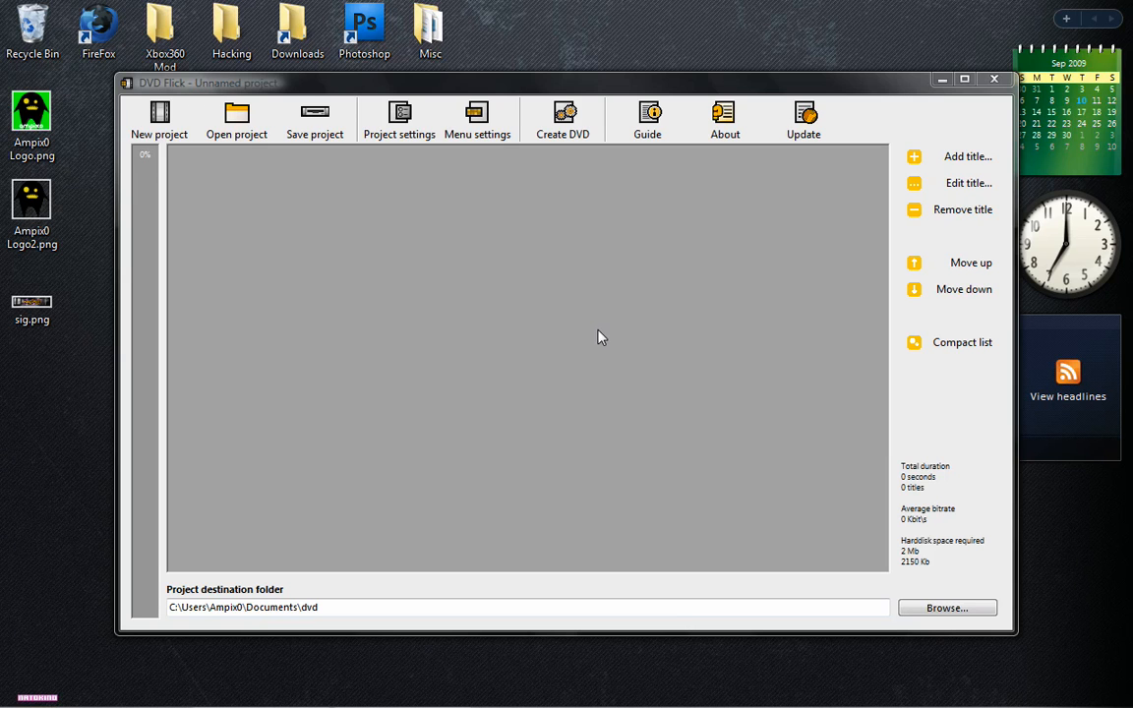
mouse_move(476, 421)
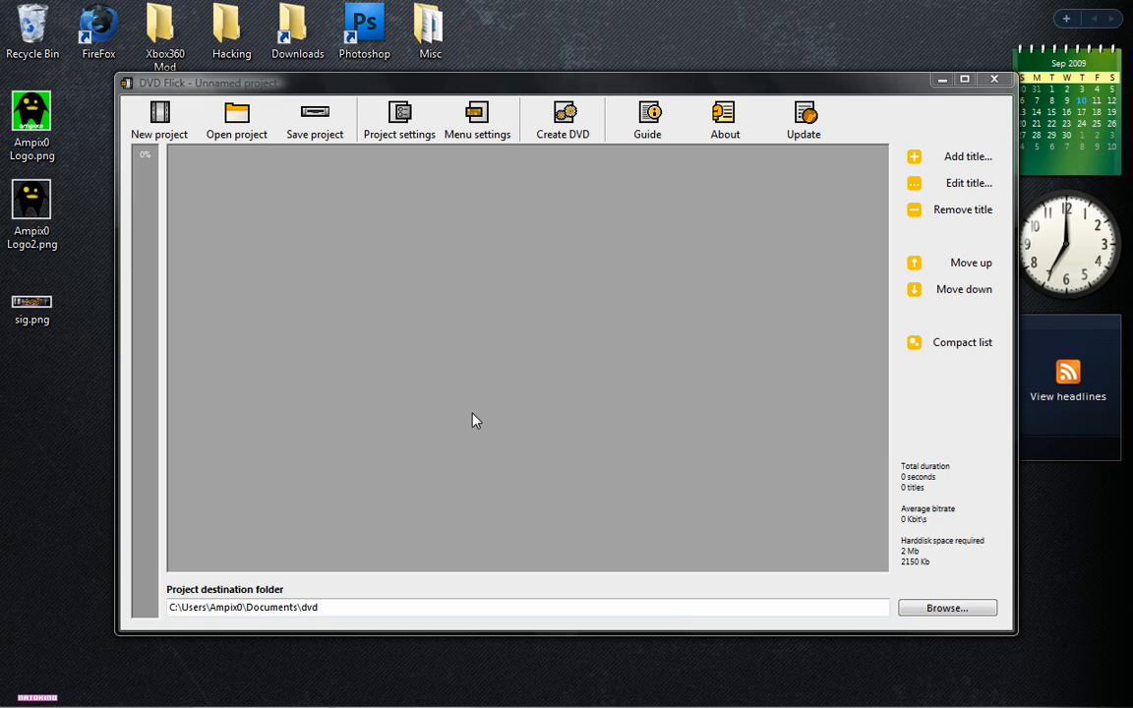
mouse_move(468, 401)
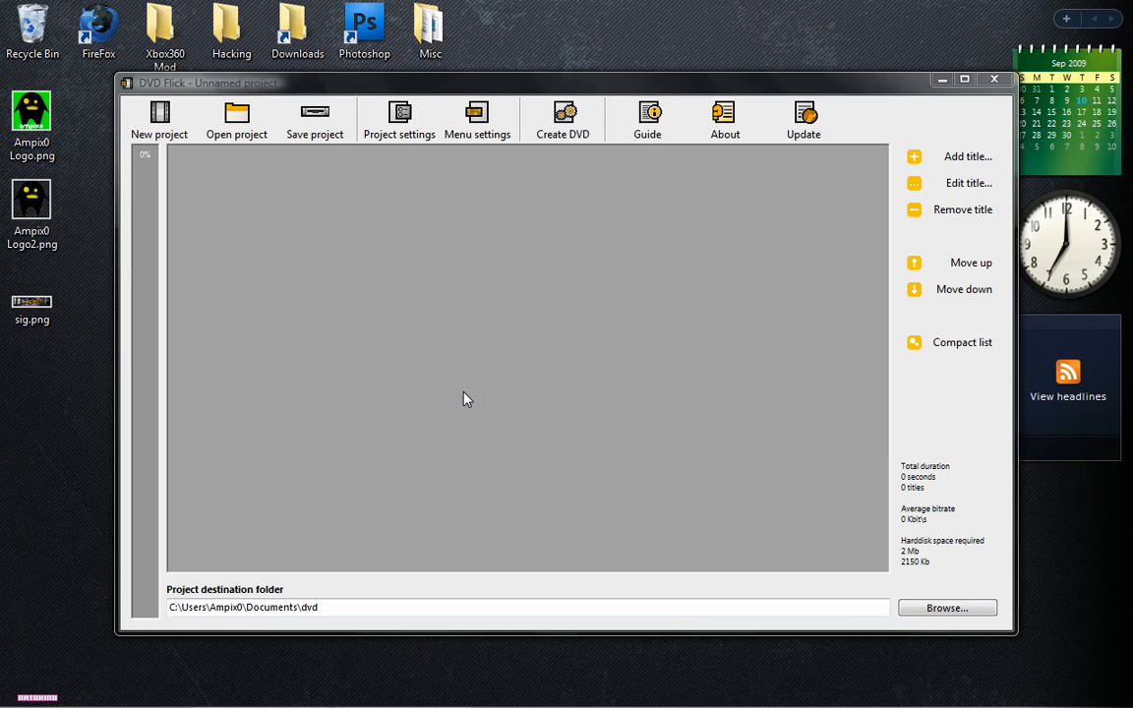
mouse_move(468, 393)
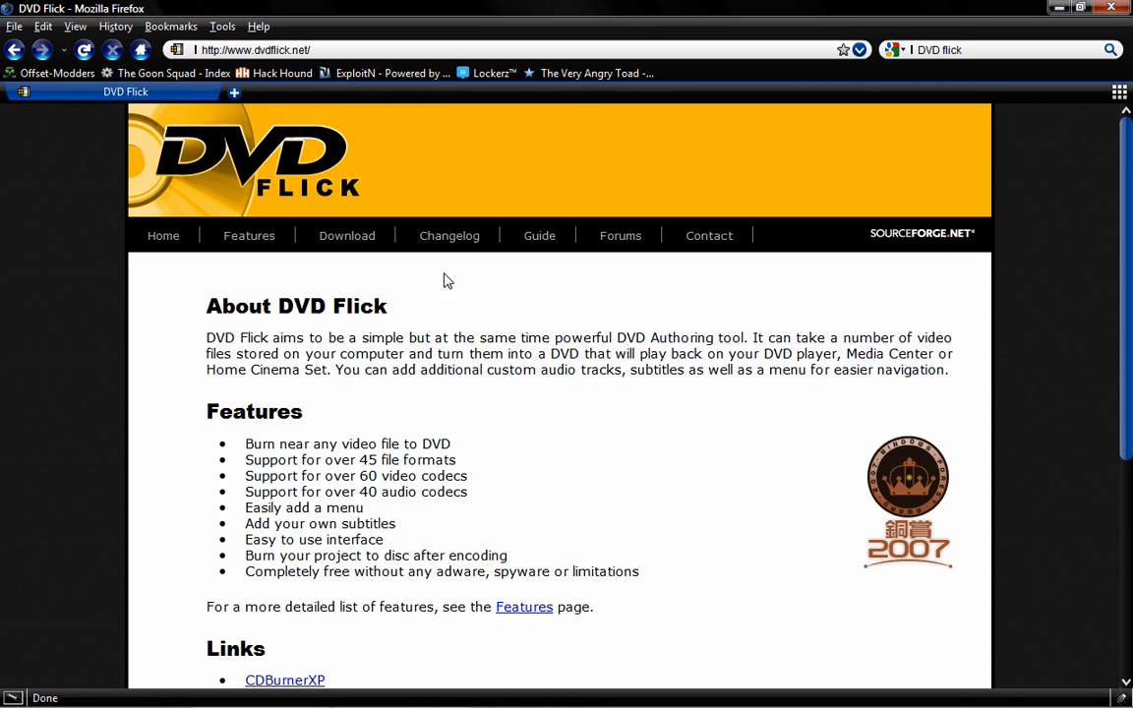
mouse_move(665, 319)
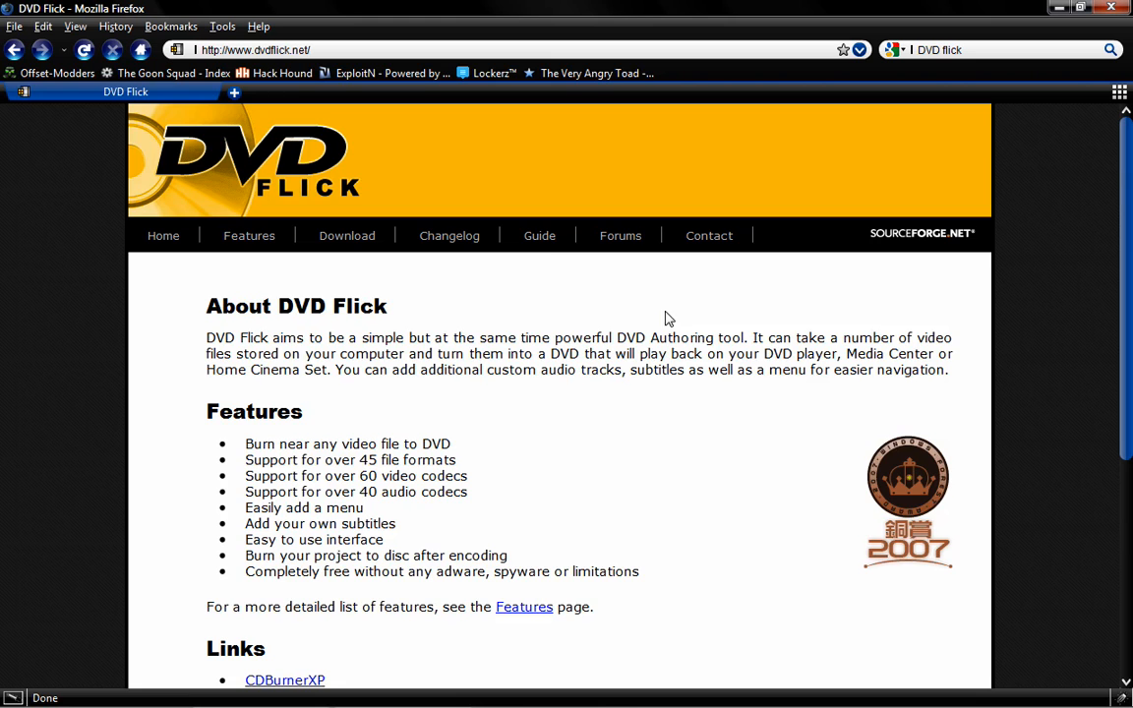
Step: Scroll down the DVD Flick homepage in Firefox to read its feature description
scroll(down, 3)
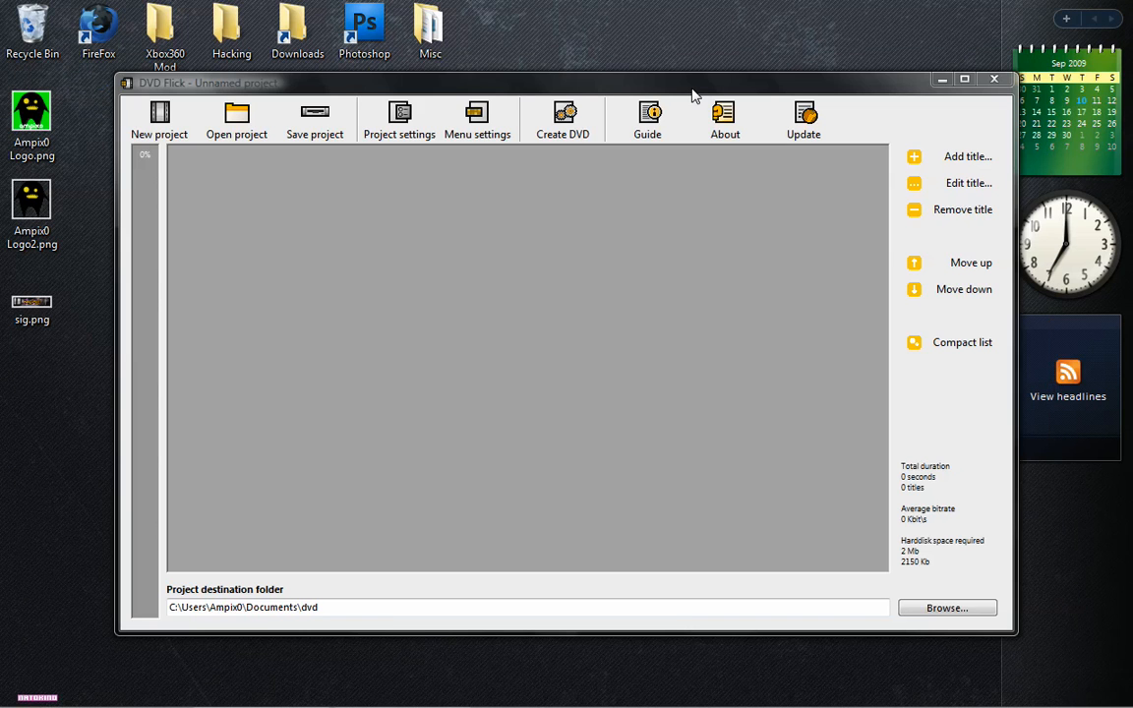
mouse_move(948, 183)
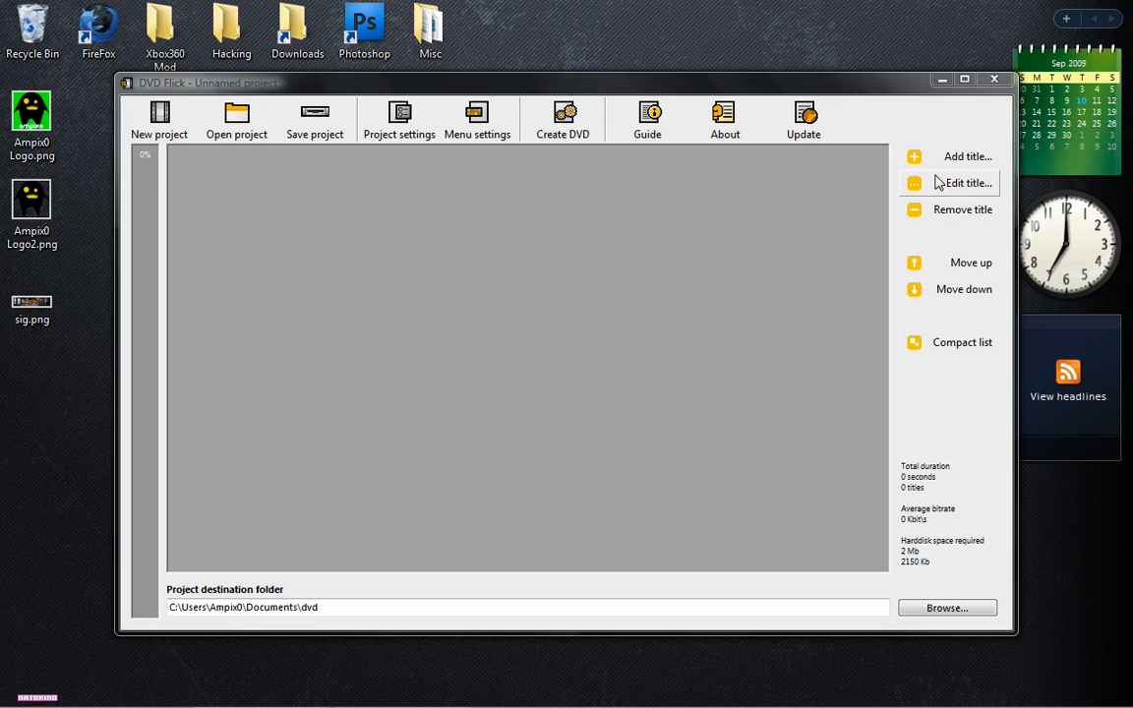
Step: Start adding video titles to the project with Add title
click(968, 158)
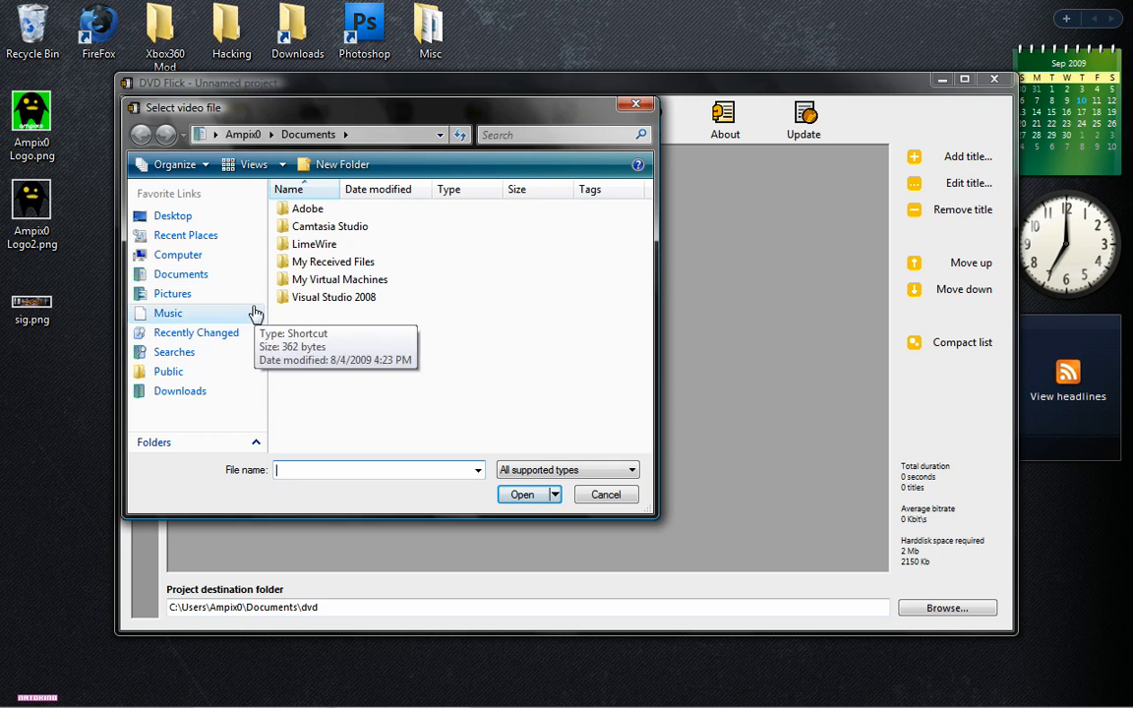
Step: Add all the AVI episodes from Downloads > Family Guy - Season 7 as project titles
click(244, 134)
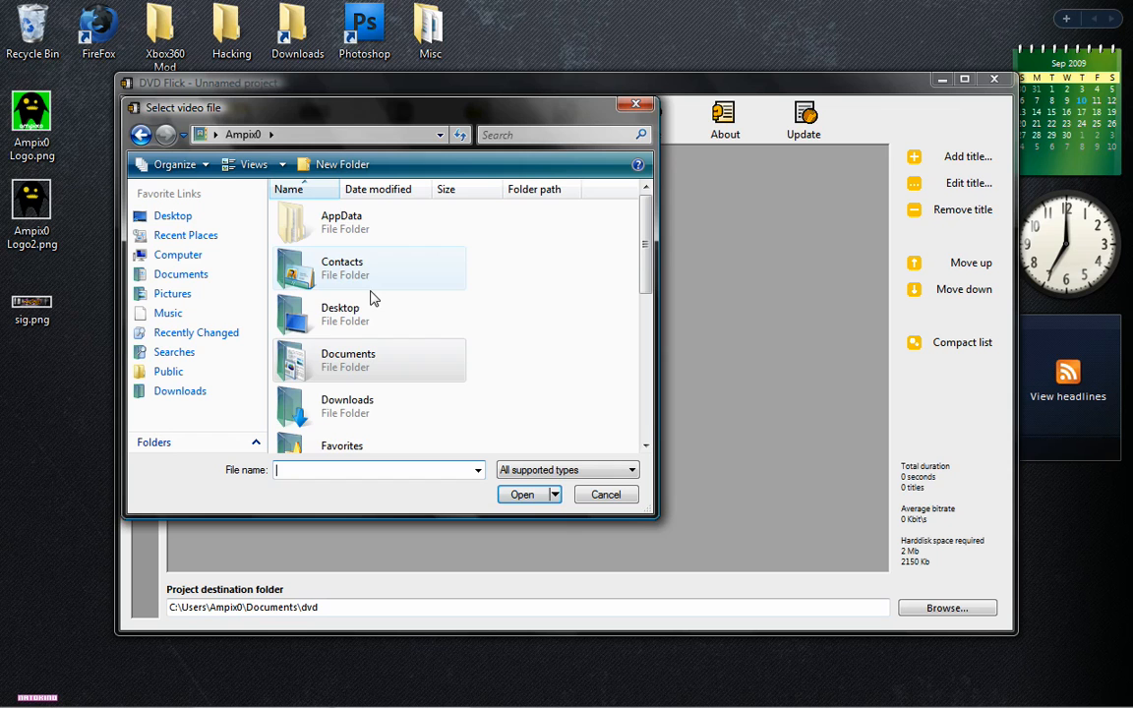
double_click(347, 405)
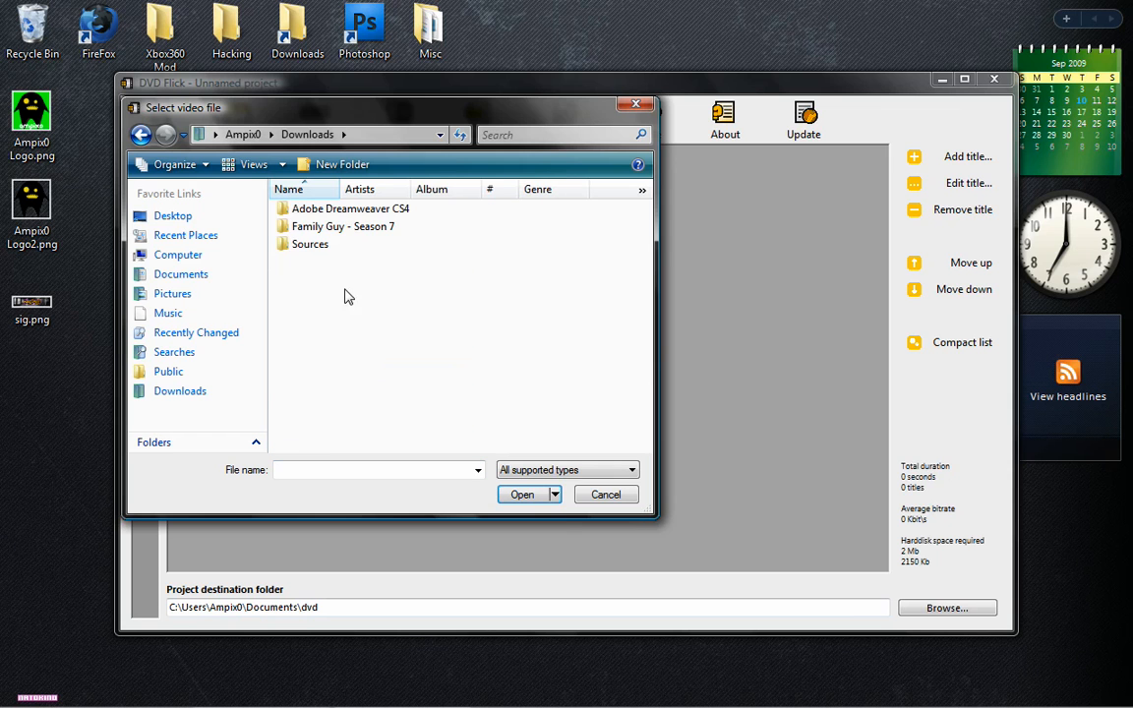
double_click(342, 226)
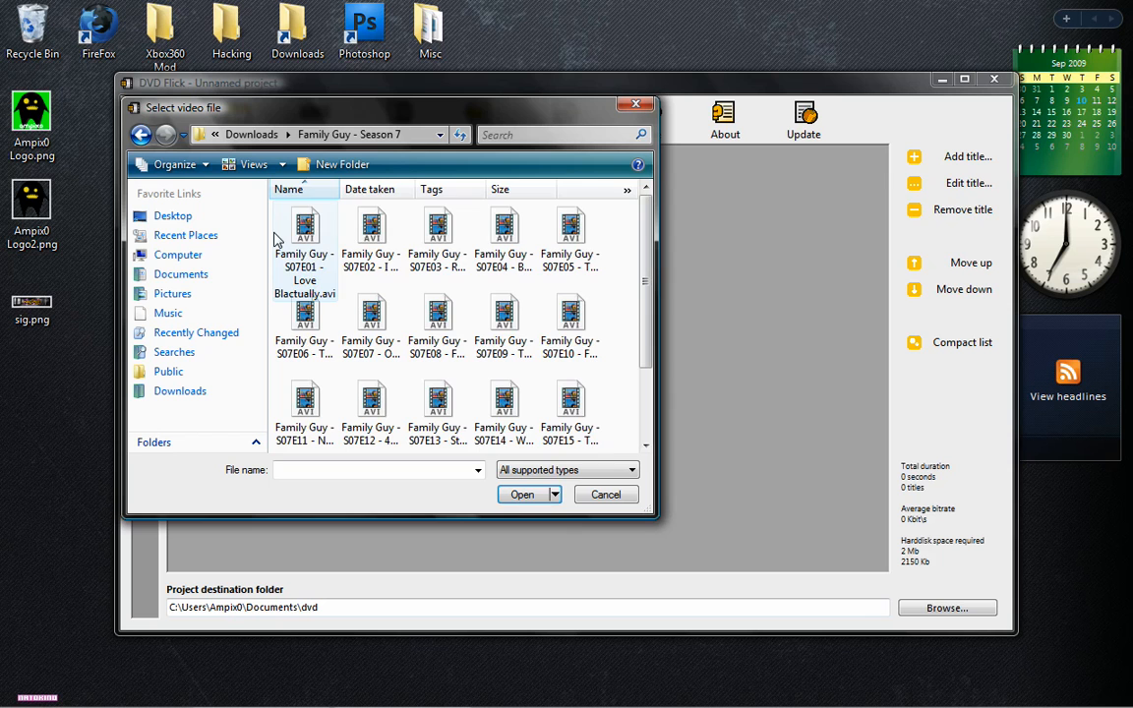
scroll(down, 3)
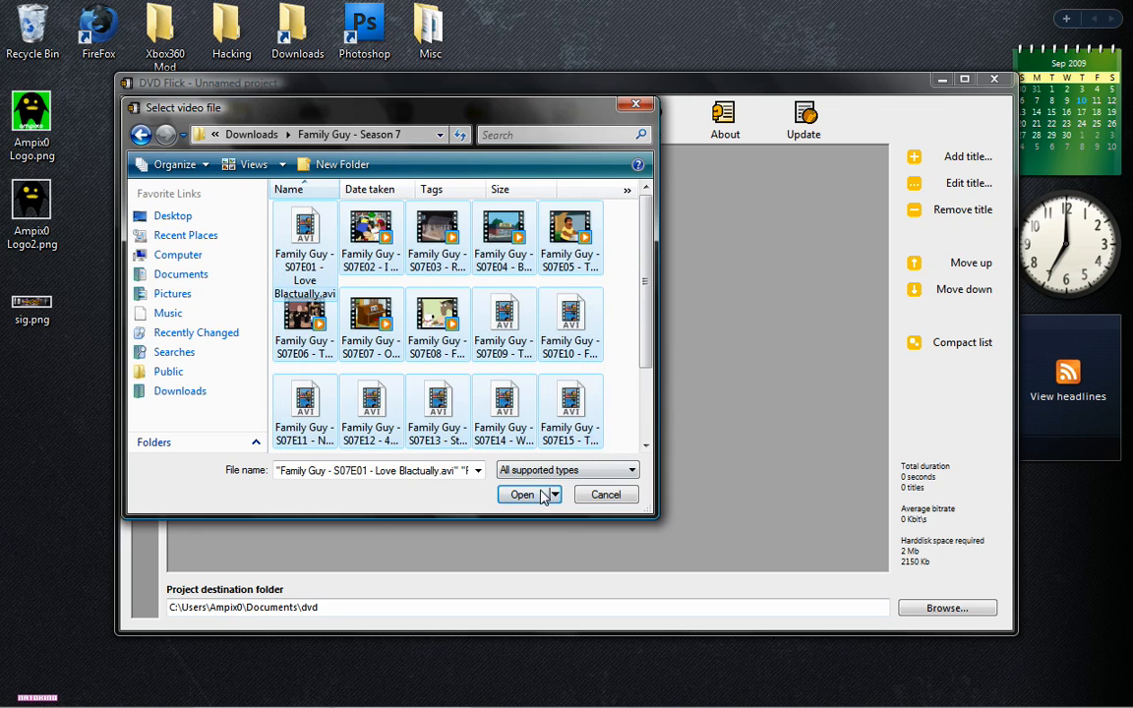
click(523, 495)
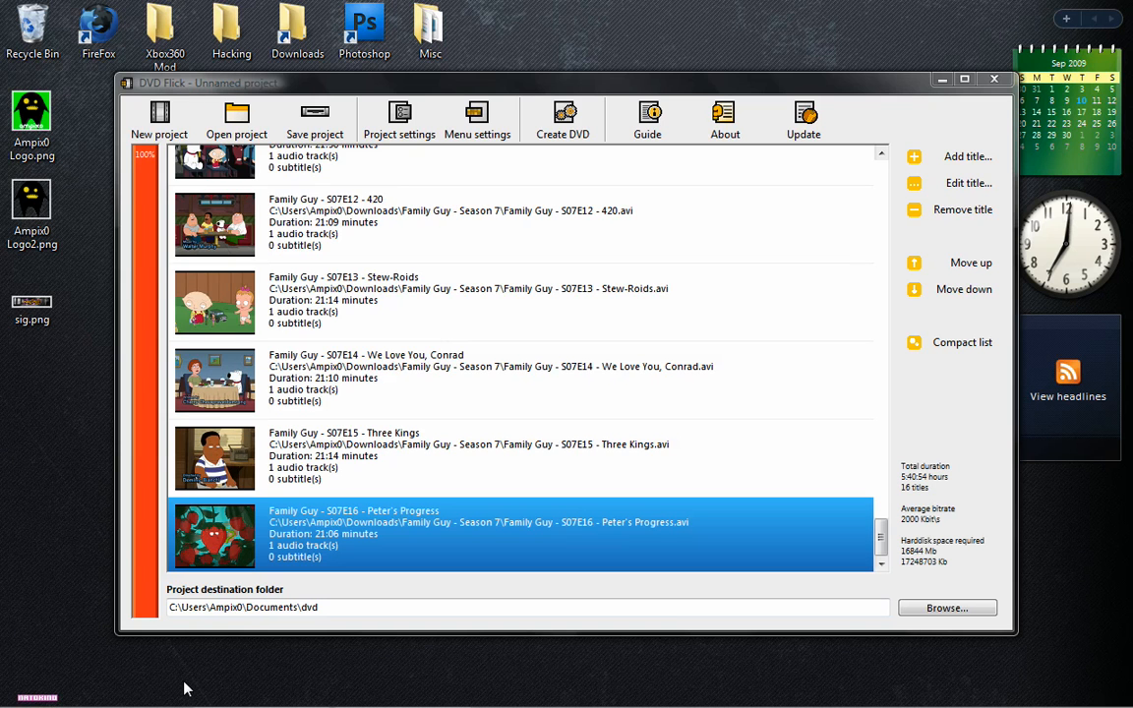
mouse_move(889, 457)
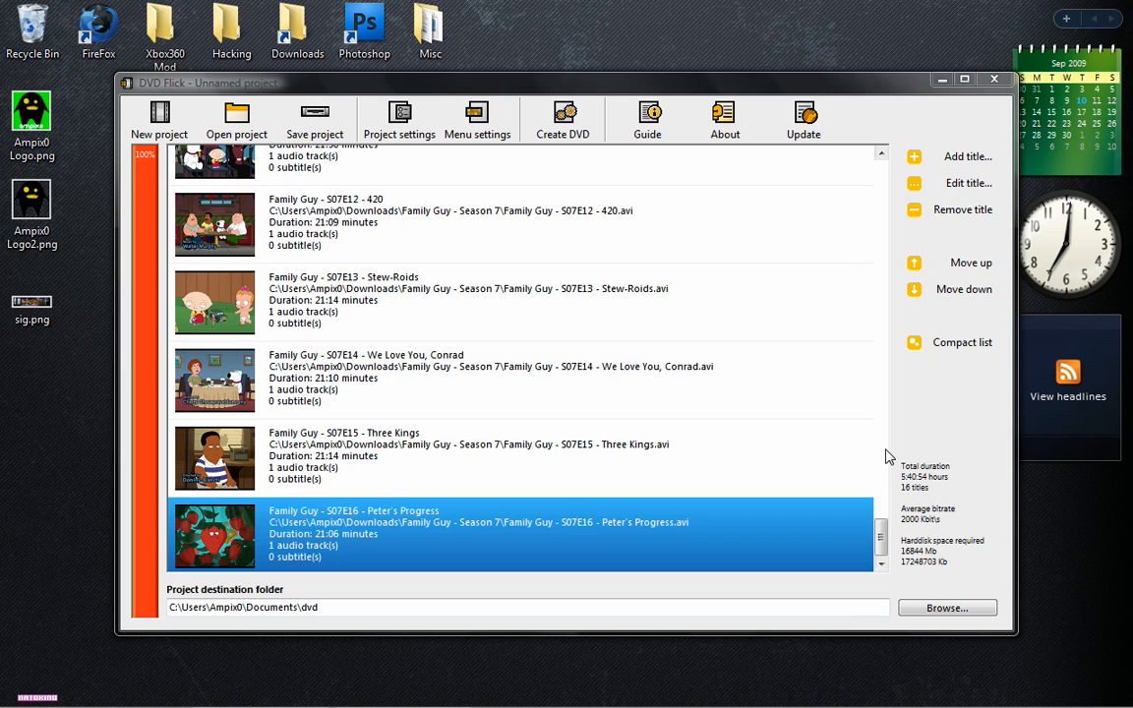
Step: Review the loaded episode list and select the episode The Juice Is Loose
scroll(down, 3)
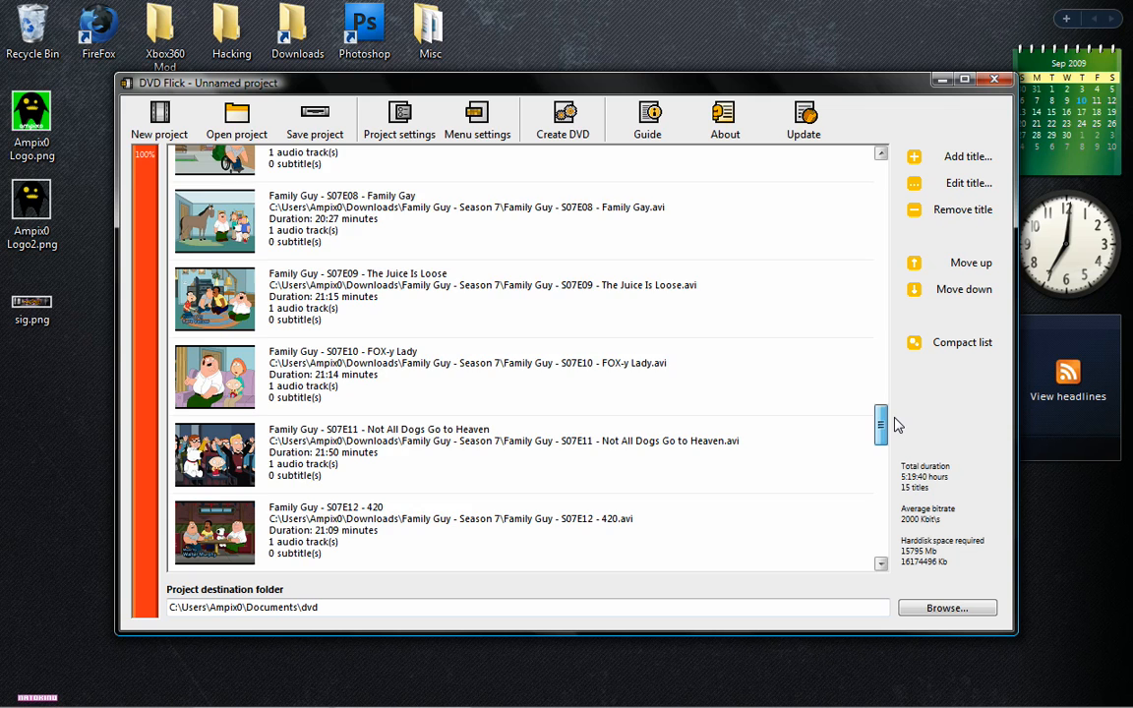
click(492, 244)
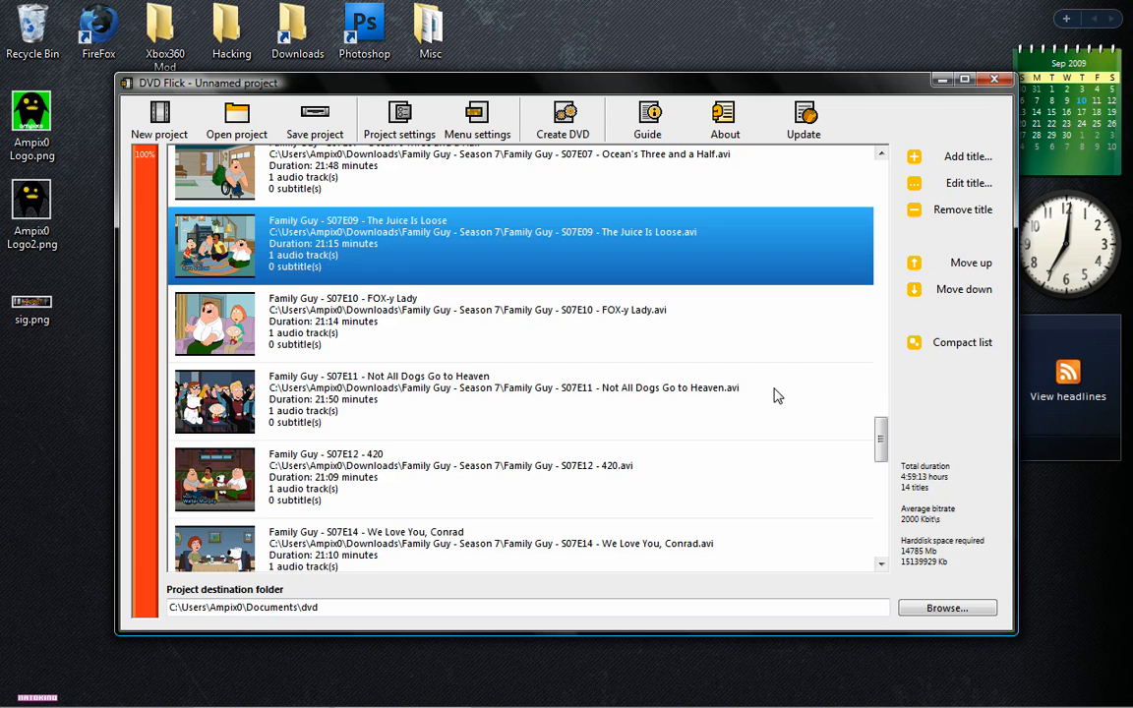
scroll(down, 3)
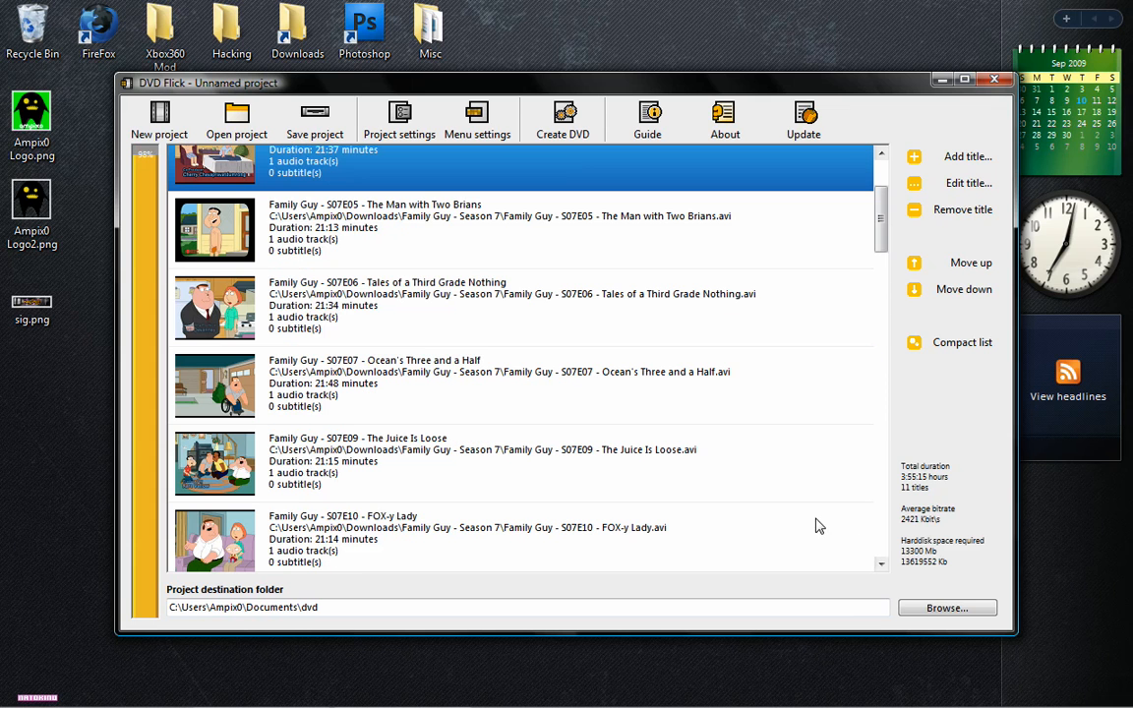
mouse_move(712, 491)
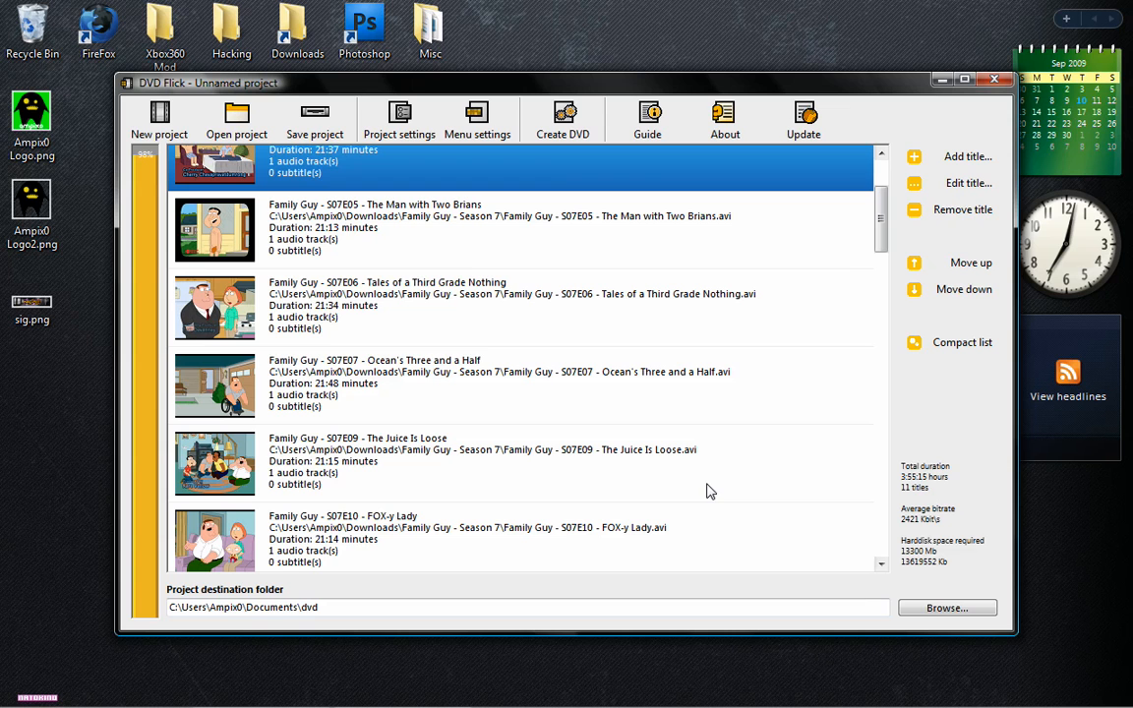
mouse_move(688, 480)
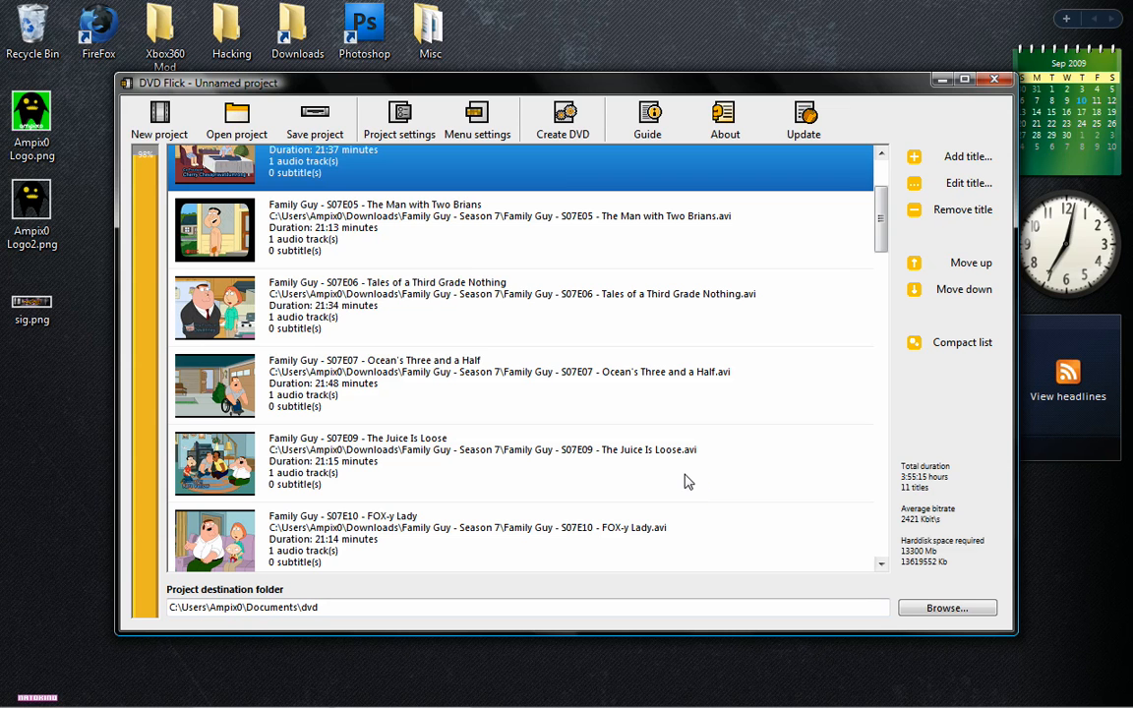
mouse_move(466, 539)
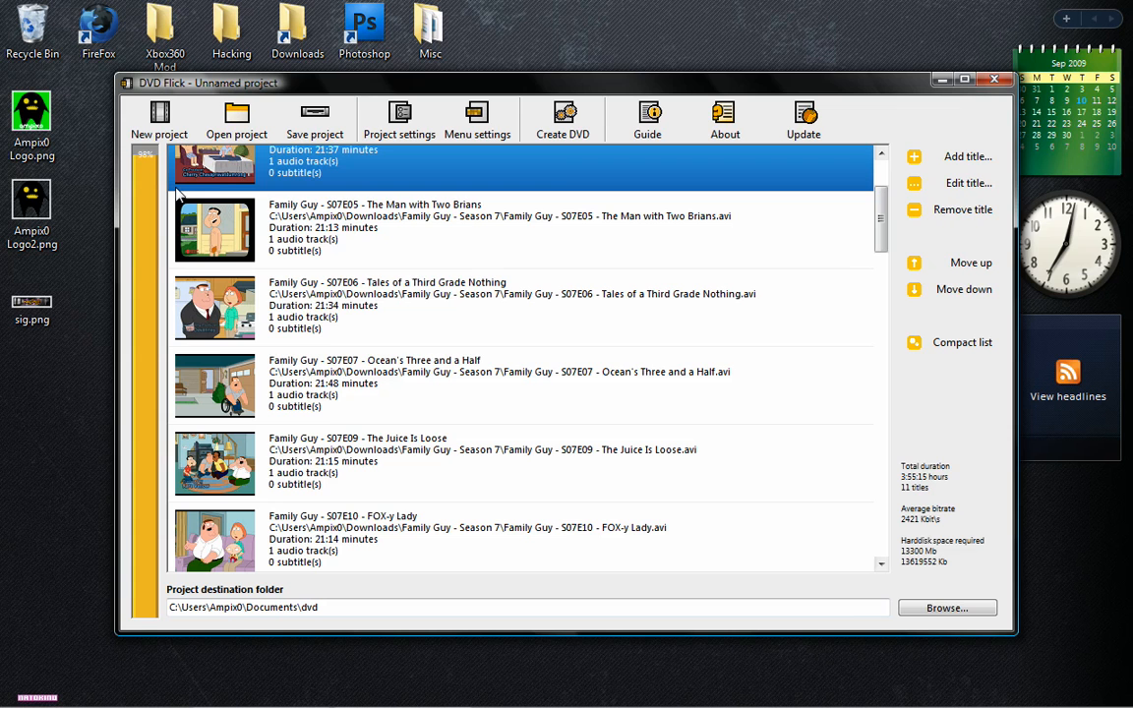
Step: Edit Baby Not On Board's properties, keep aspect ratio Normal (4:3), and go to its chapter settings
click(968, 183)
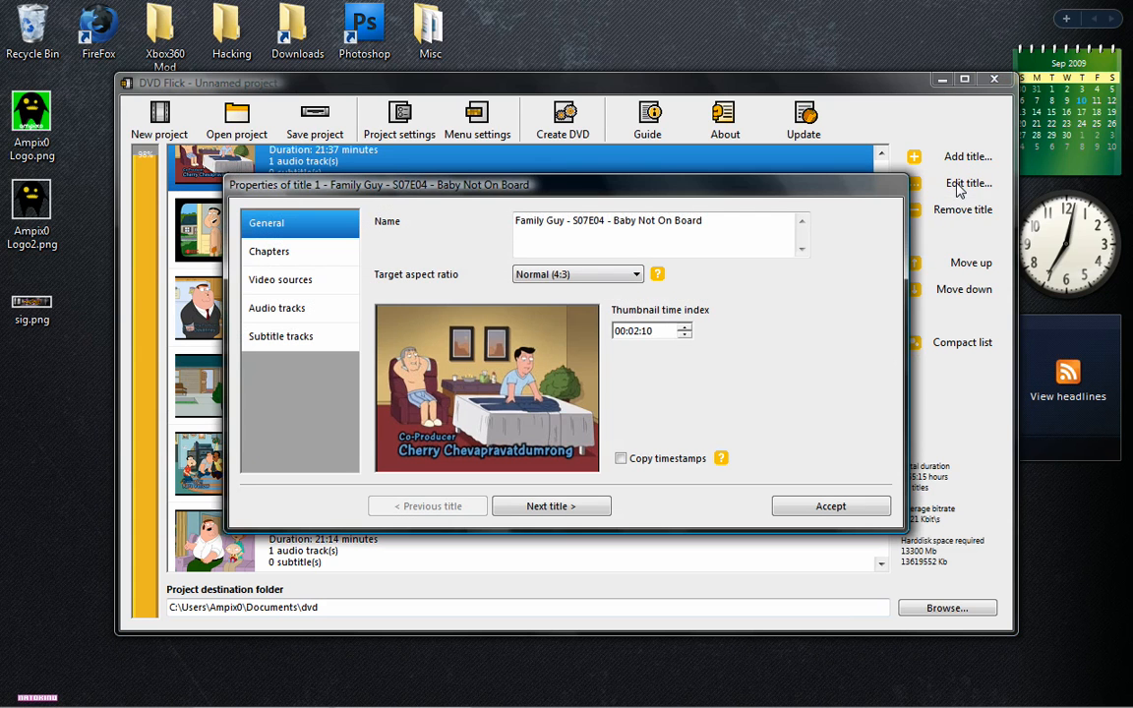
mouse_move(495, 201)
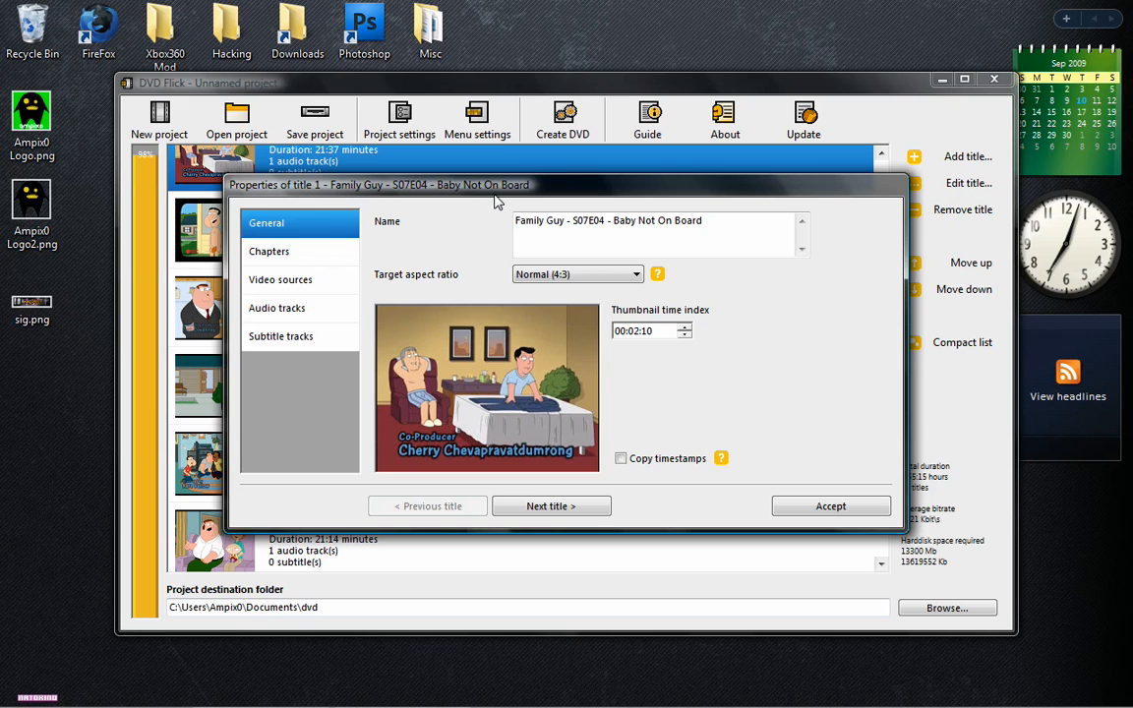
mouse_move(311, 315)
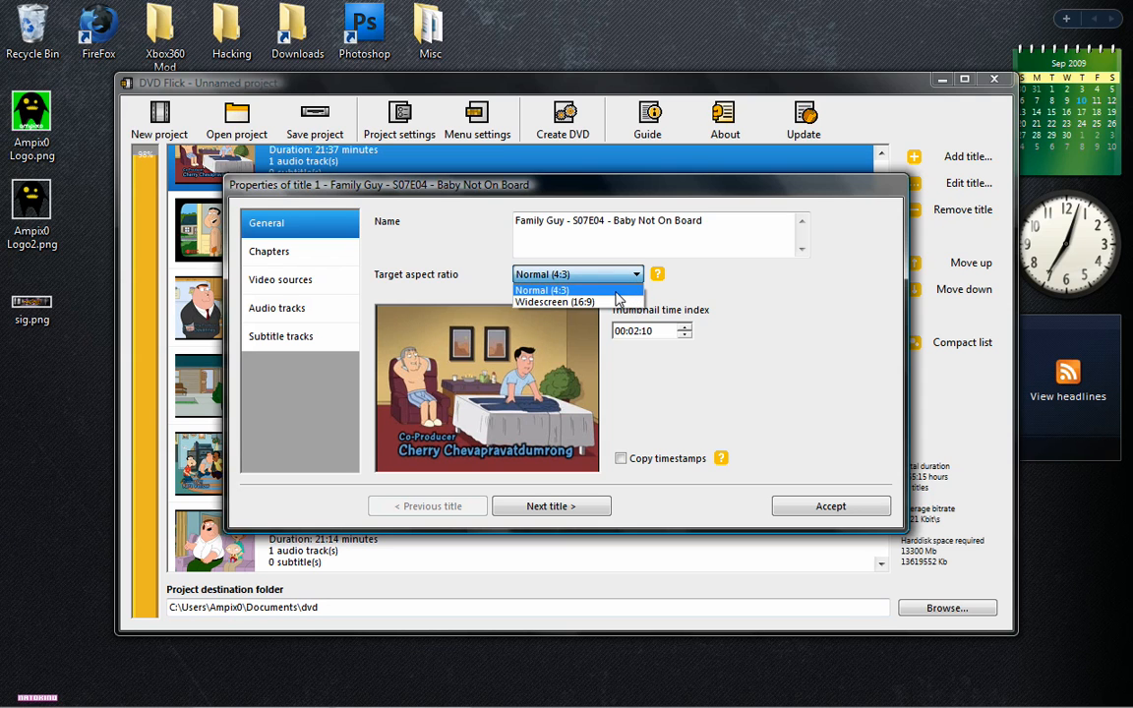
mouse_move(555, 303)
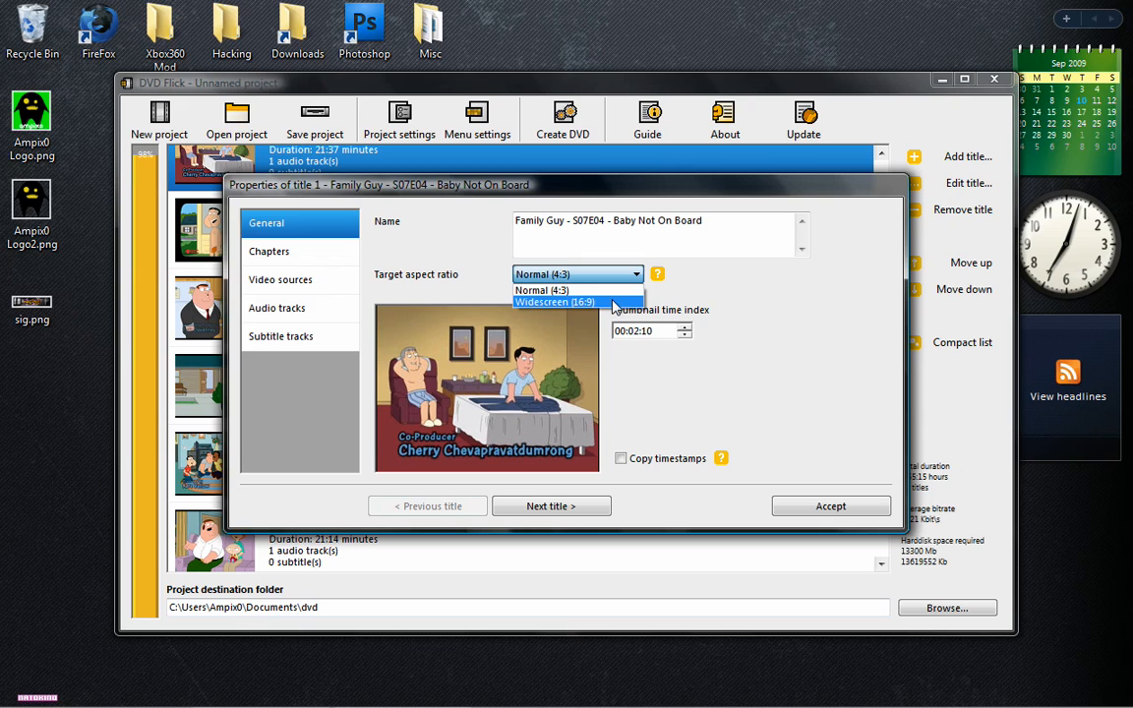
click(543, 289)
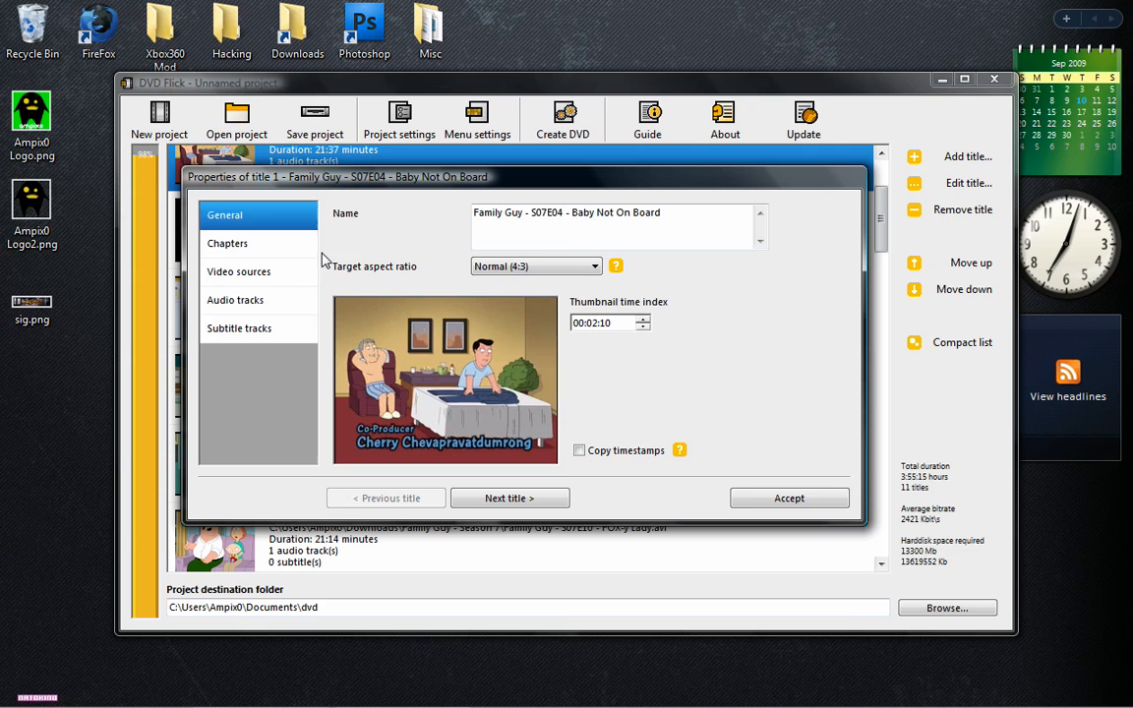
click(228, 244)
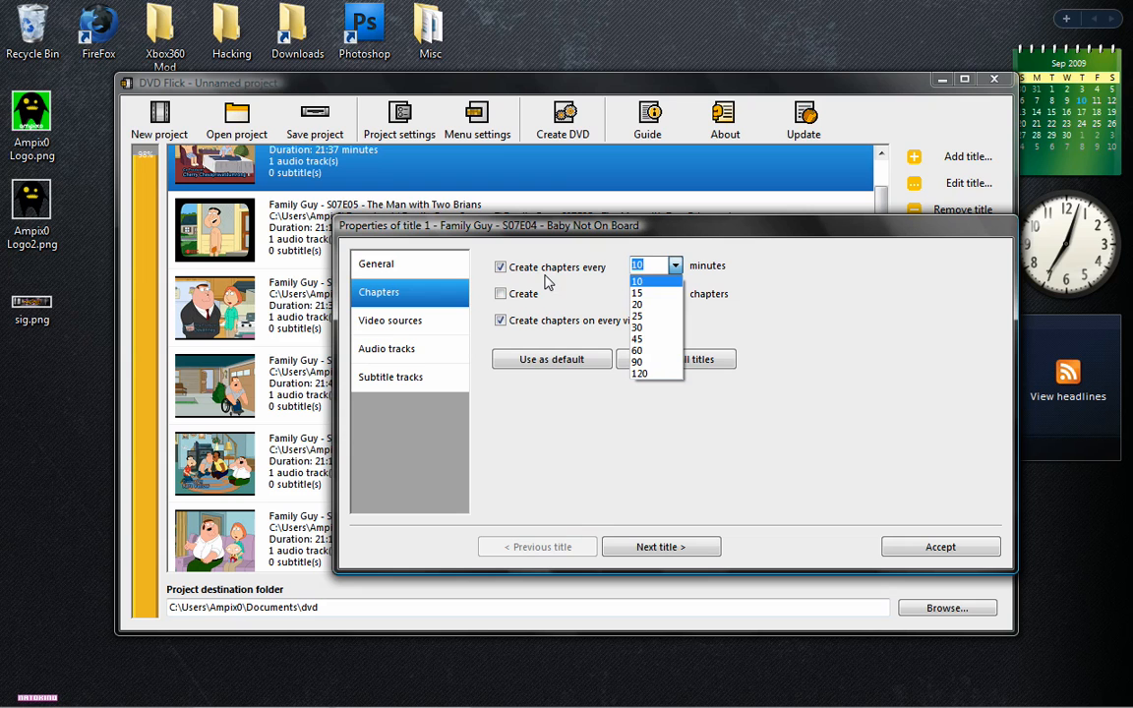
Step: Replace the 10-minute chapter interval with 5 chapters per title and apply it to all titles
click(638, 282)
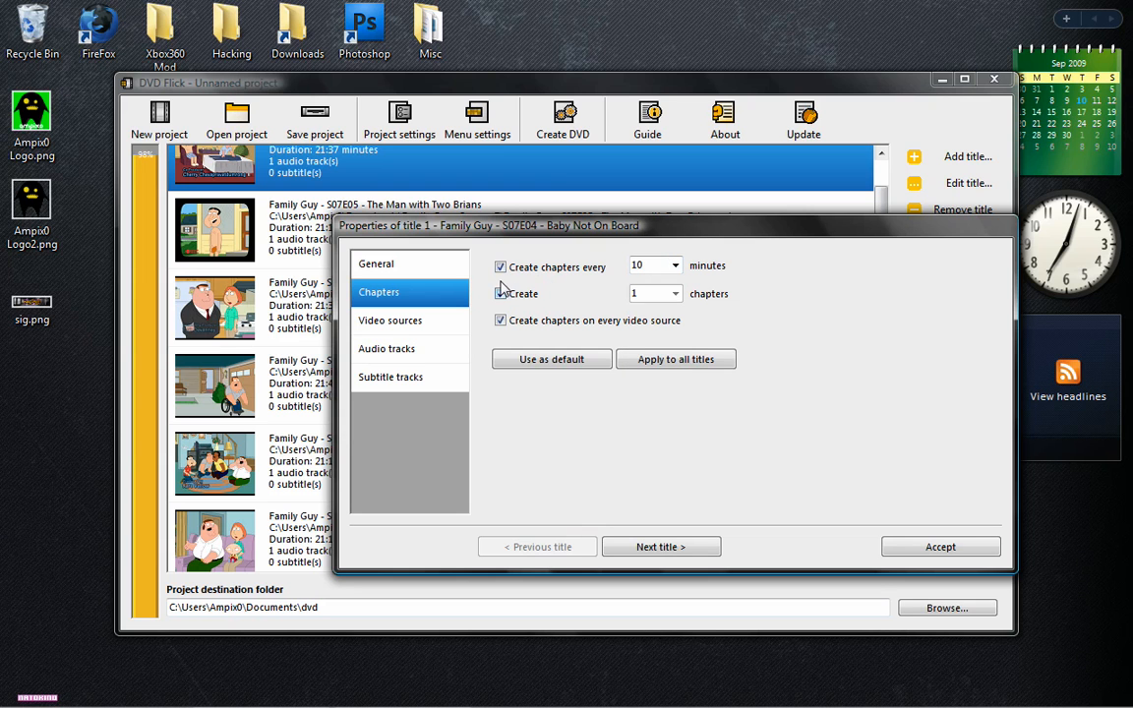
click(676, 293)
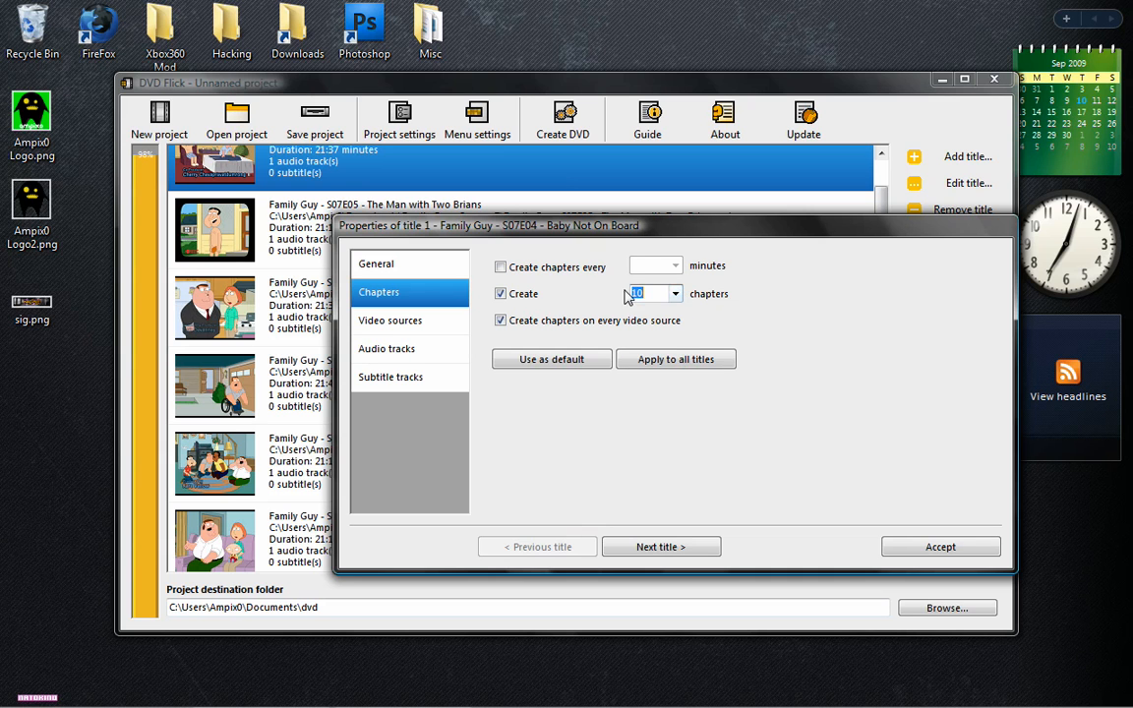
text(5)
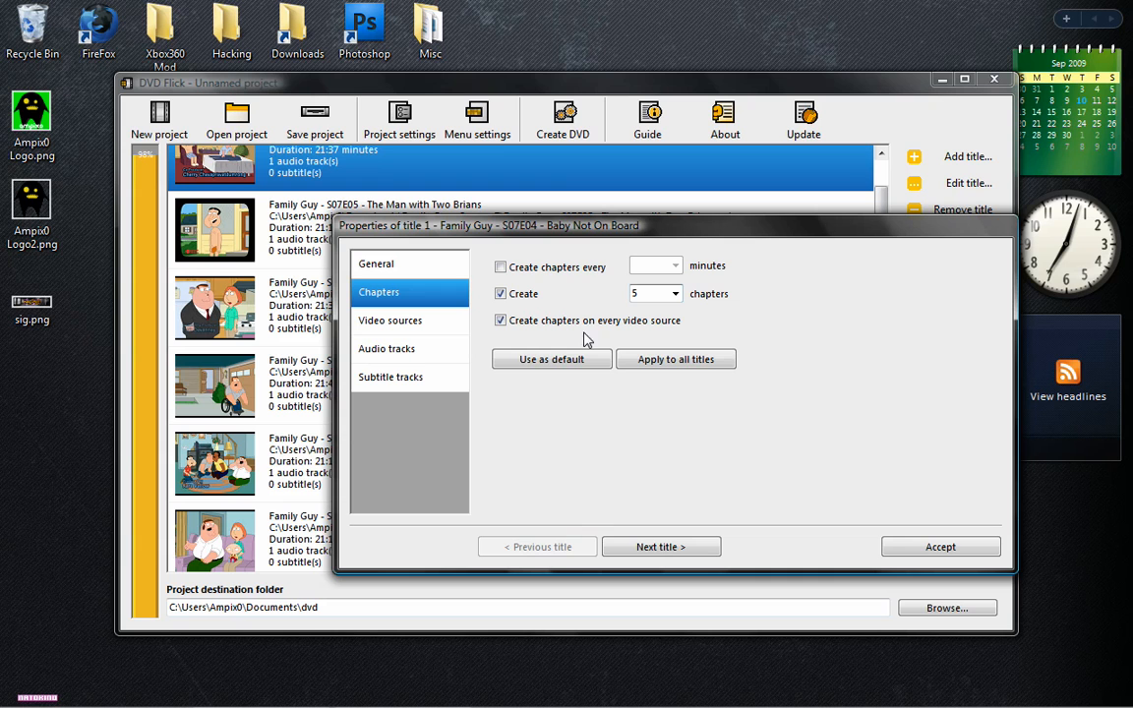
click(500, 268)
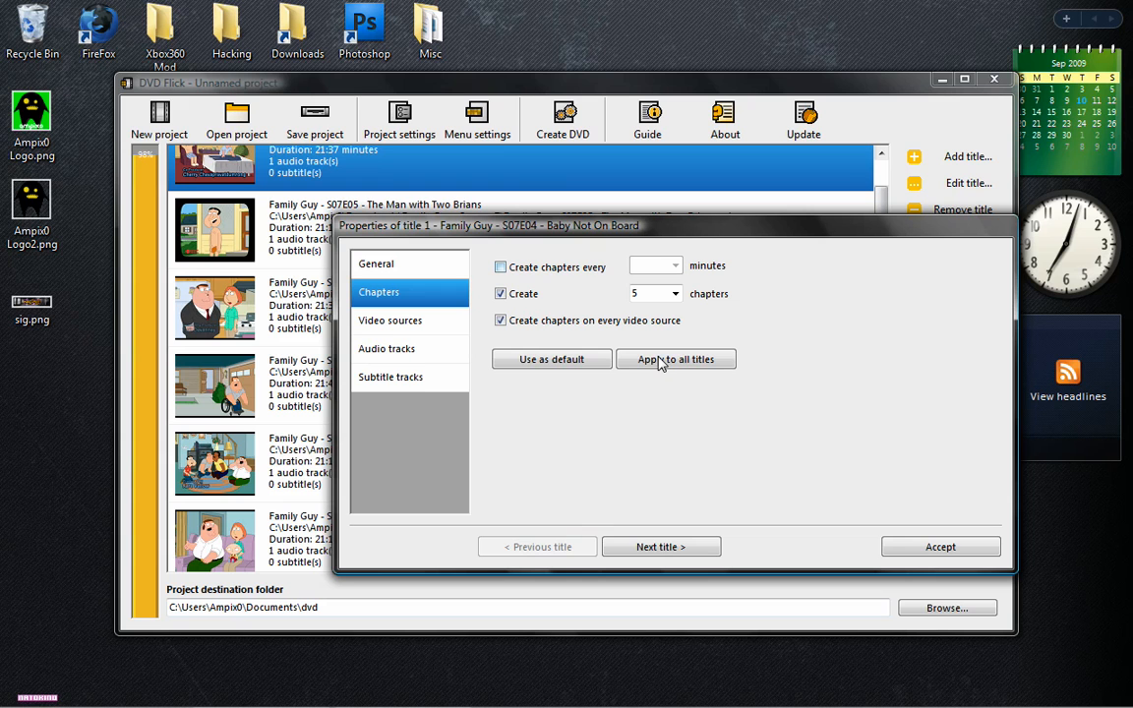
click(500, 319)
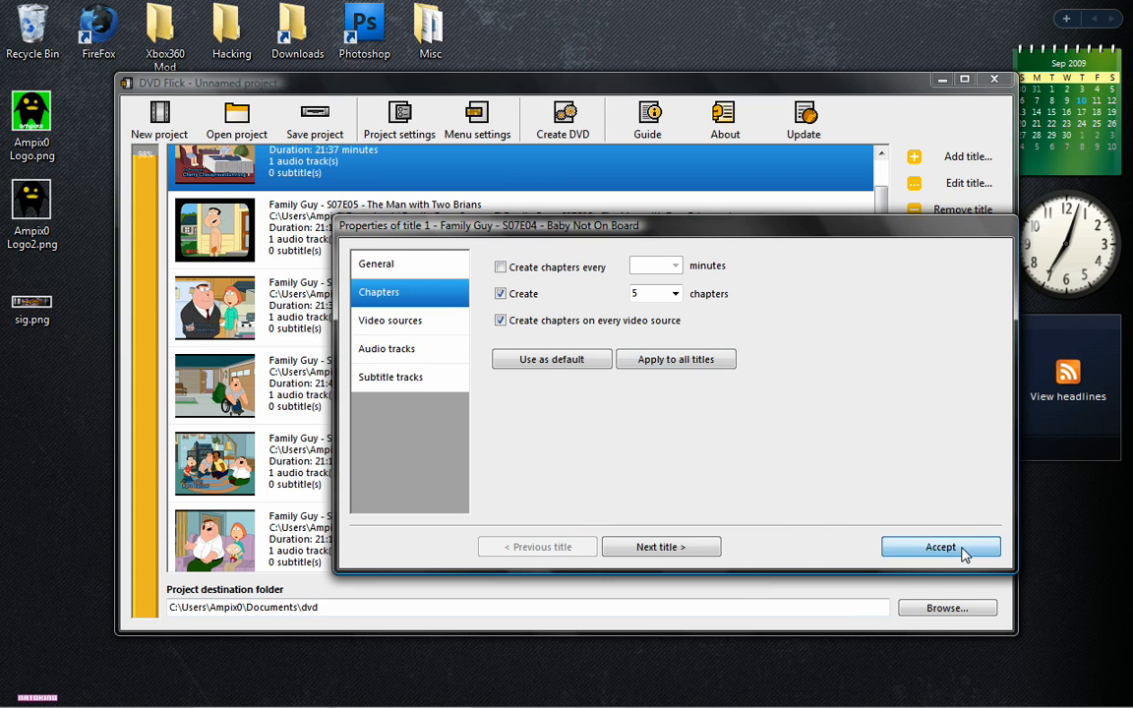
Step: Accept the chapter settings and return to the episode list
click(940, 547)
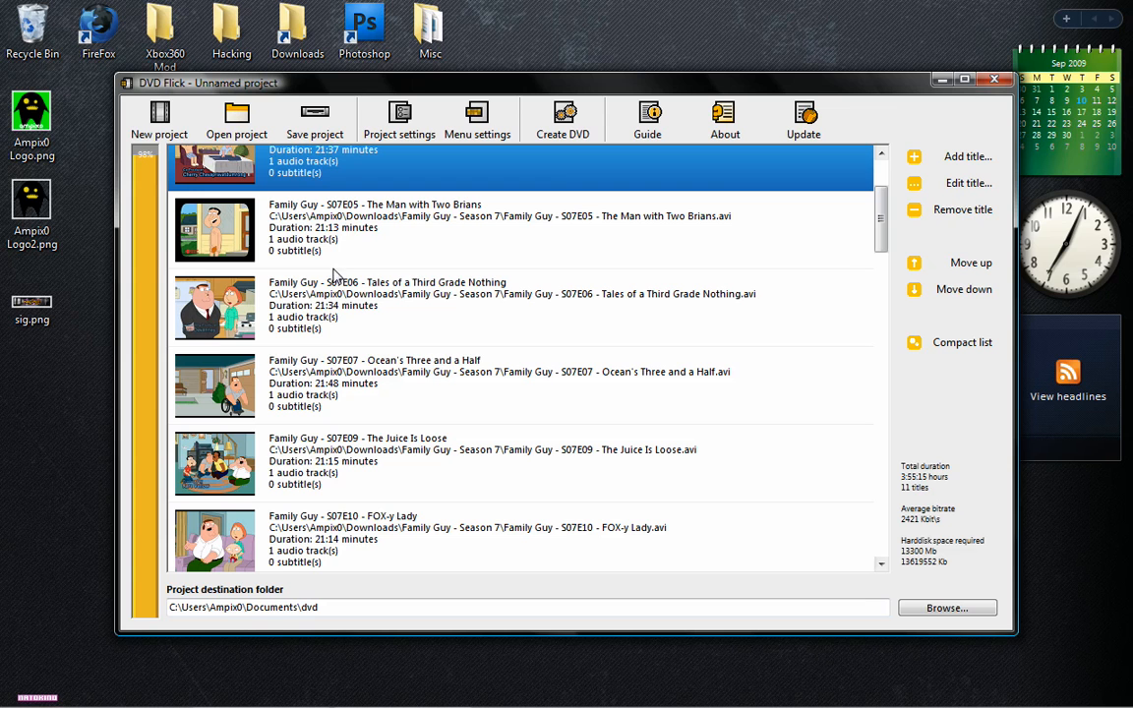
mouse_move(392, 263)
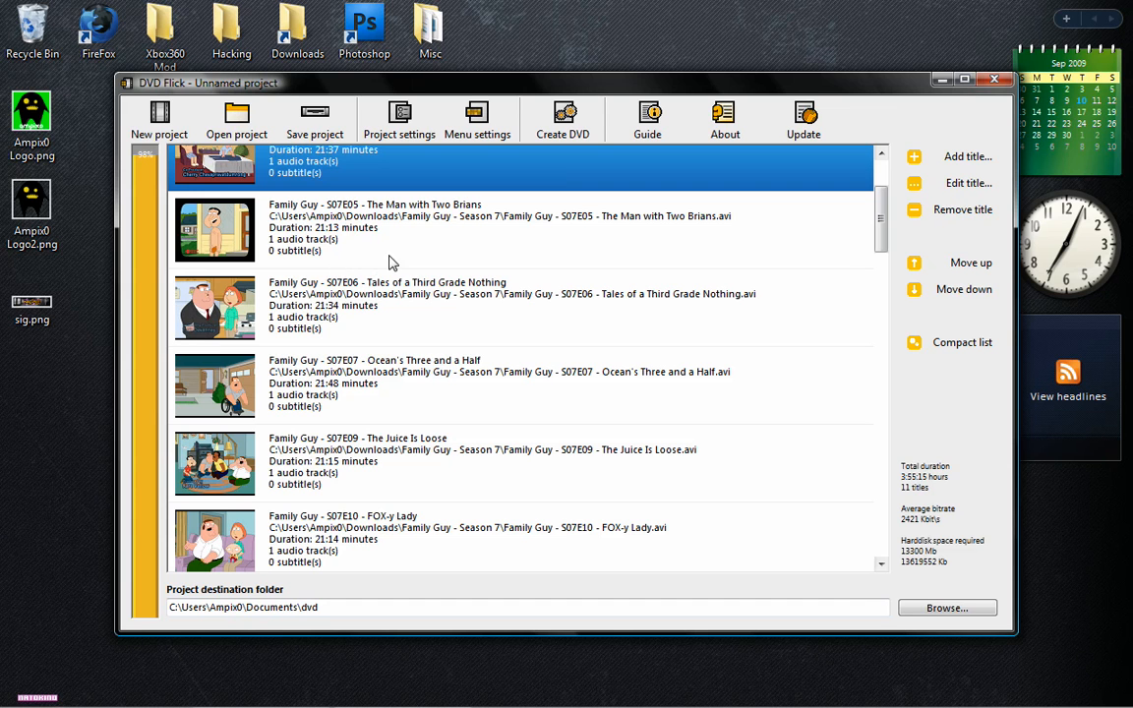
mouse_move(551, 260)
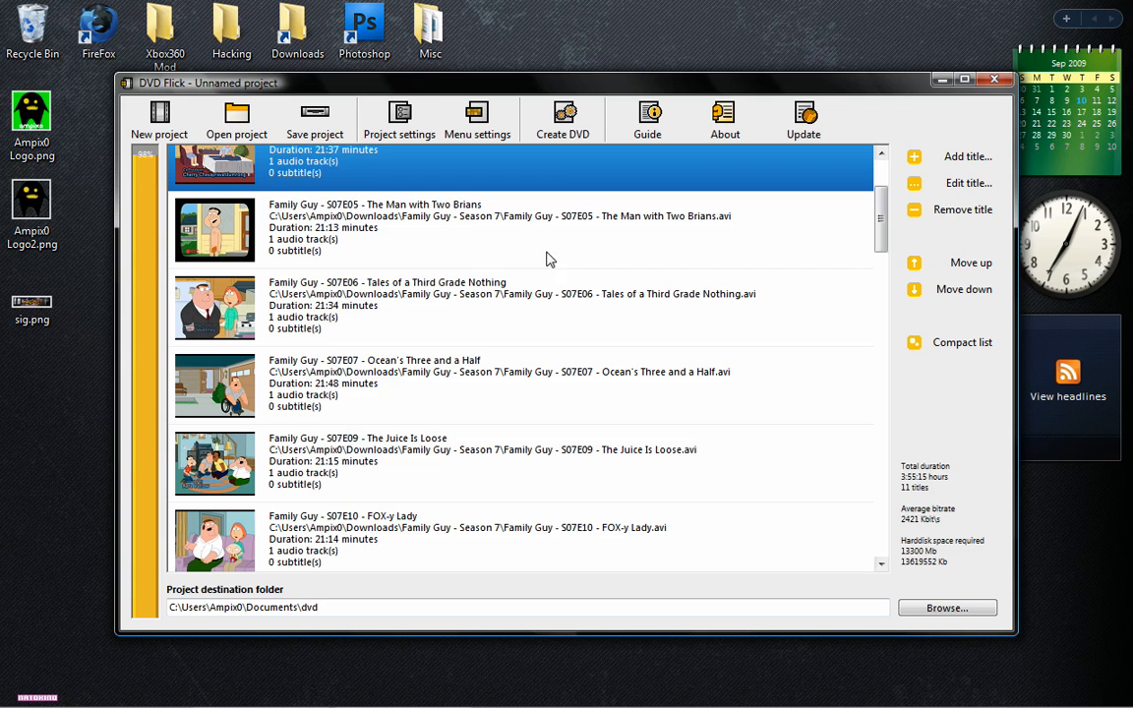
Step: Name the project disc 'Family guy Season 7' in the project's General settings
click(399, 118)
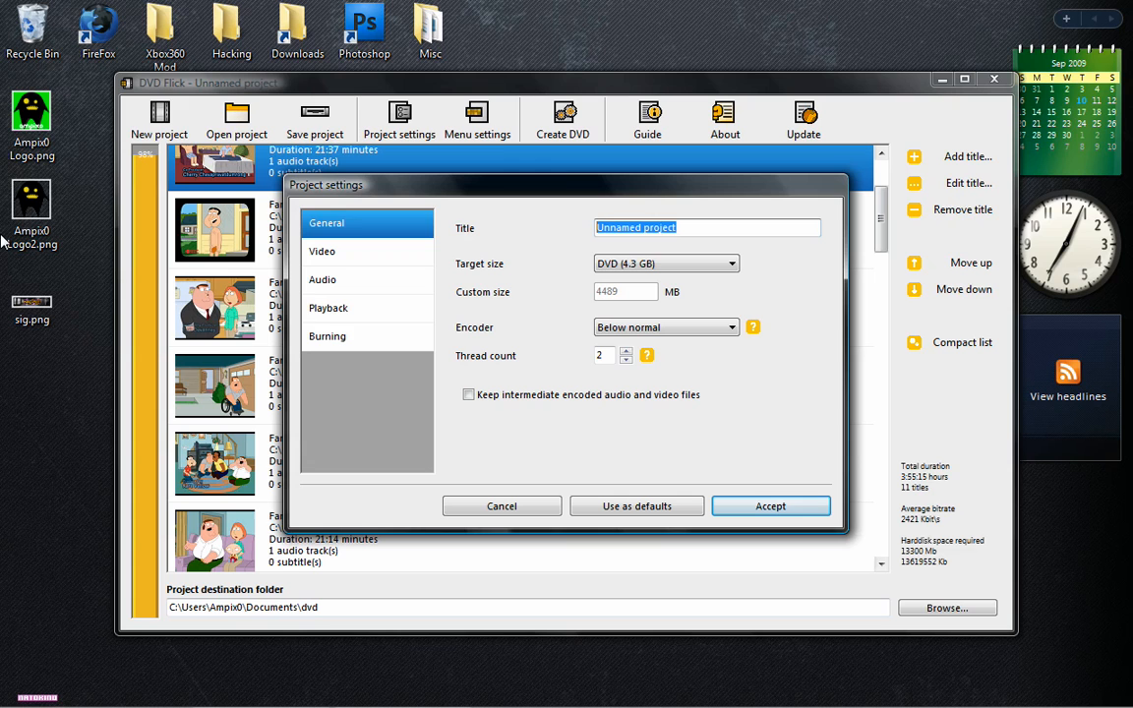
text(Family guy Season 7)
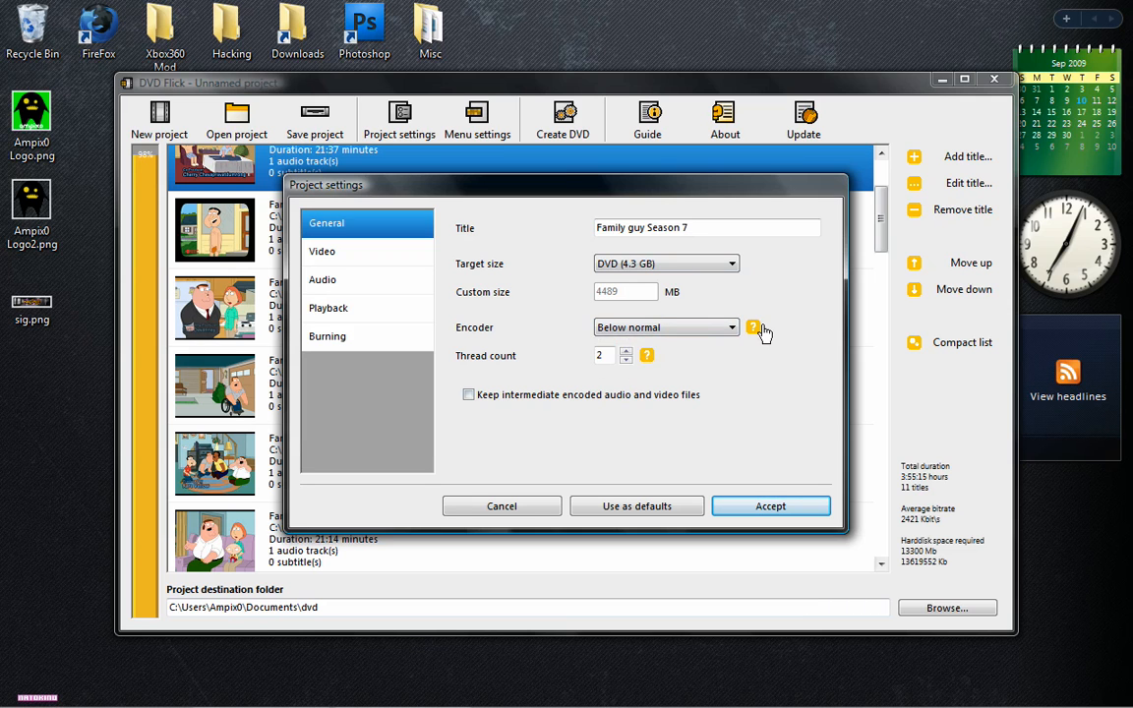
Step: Set encoder priority to Normal after reading the priority and thread count help
click(754, 327)
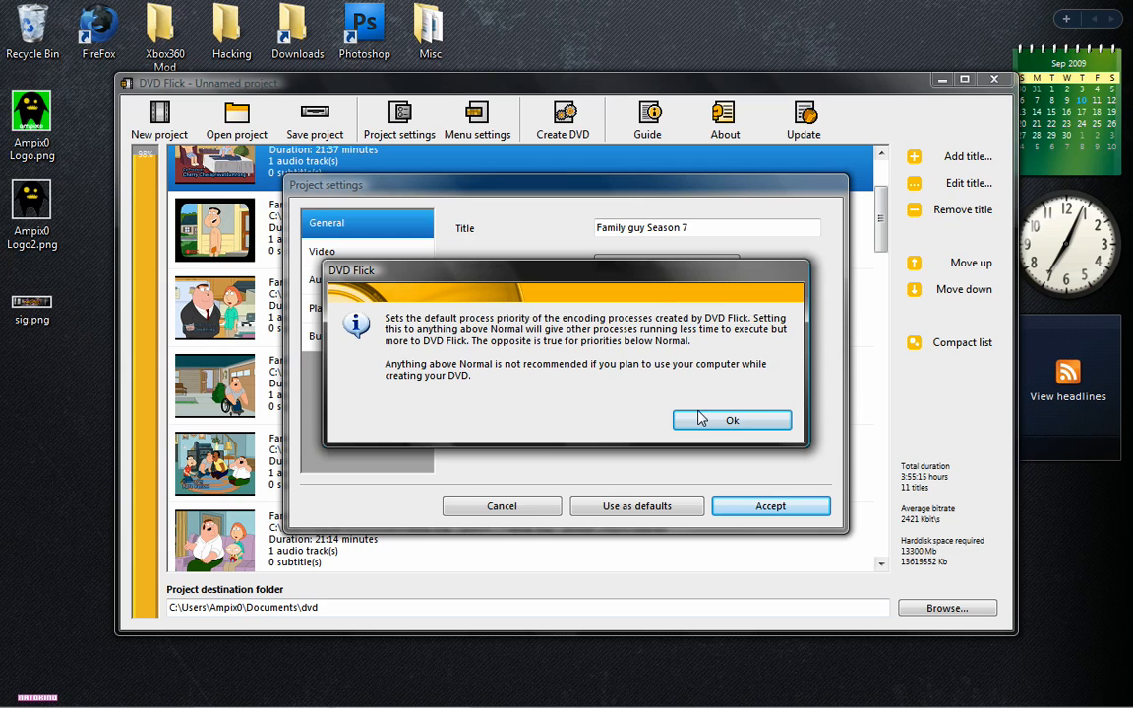
click(731, 421)
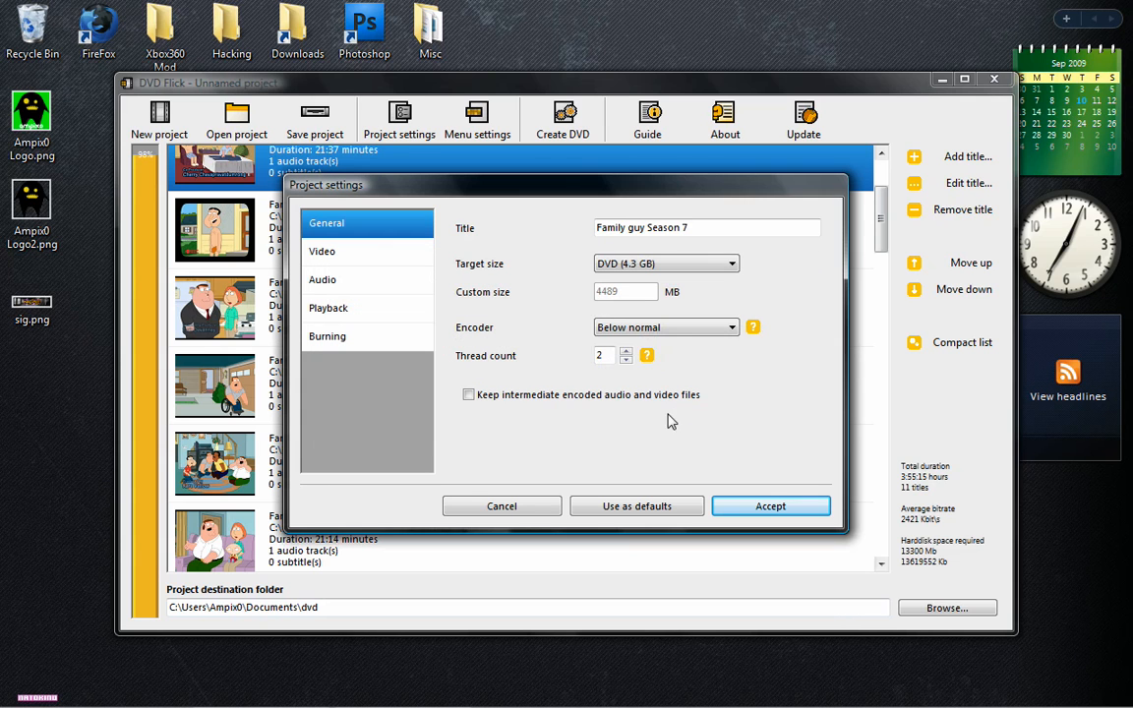
click(665, 327)
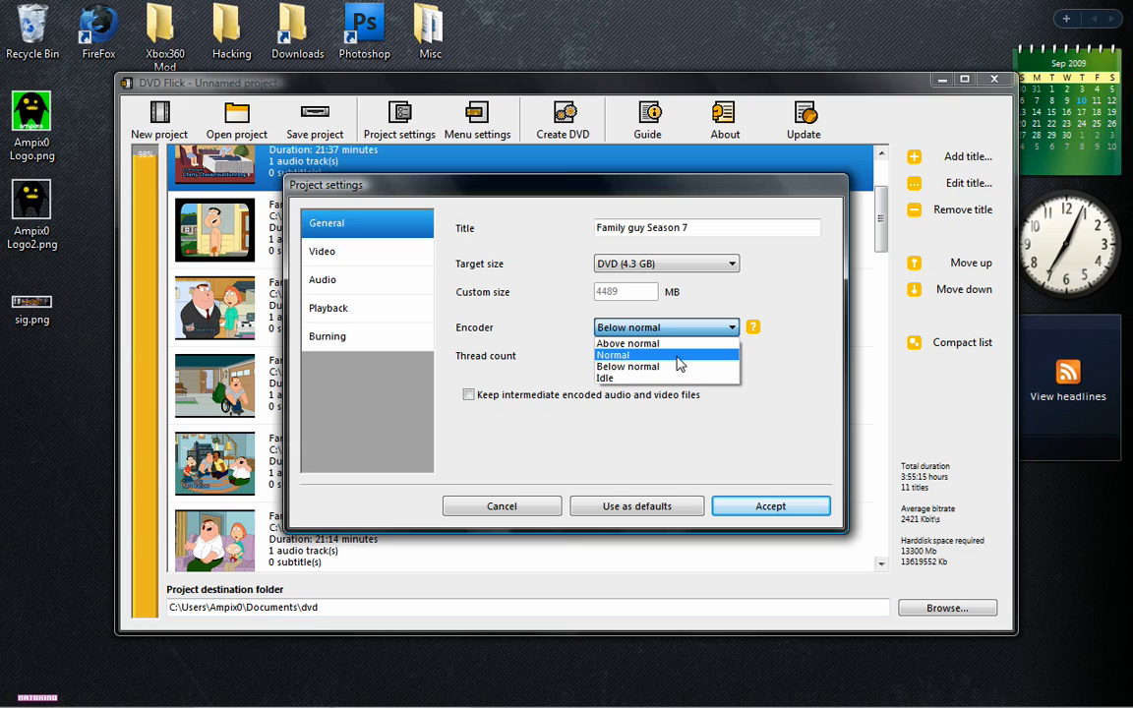
mouse_move(673, 360)
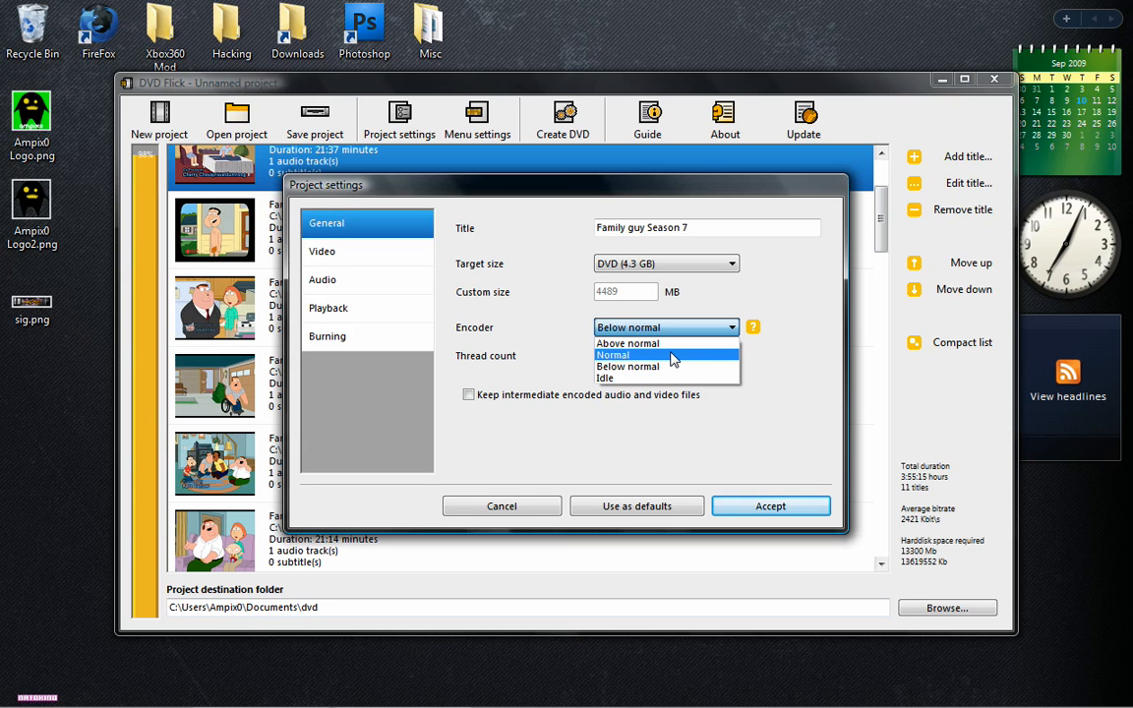
click(614, 354)
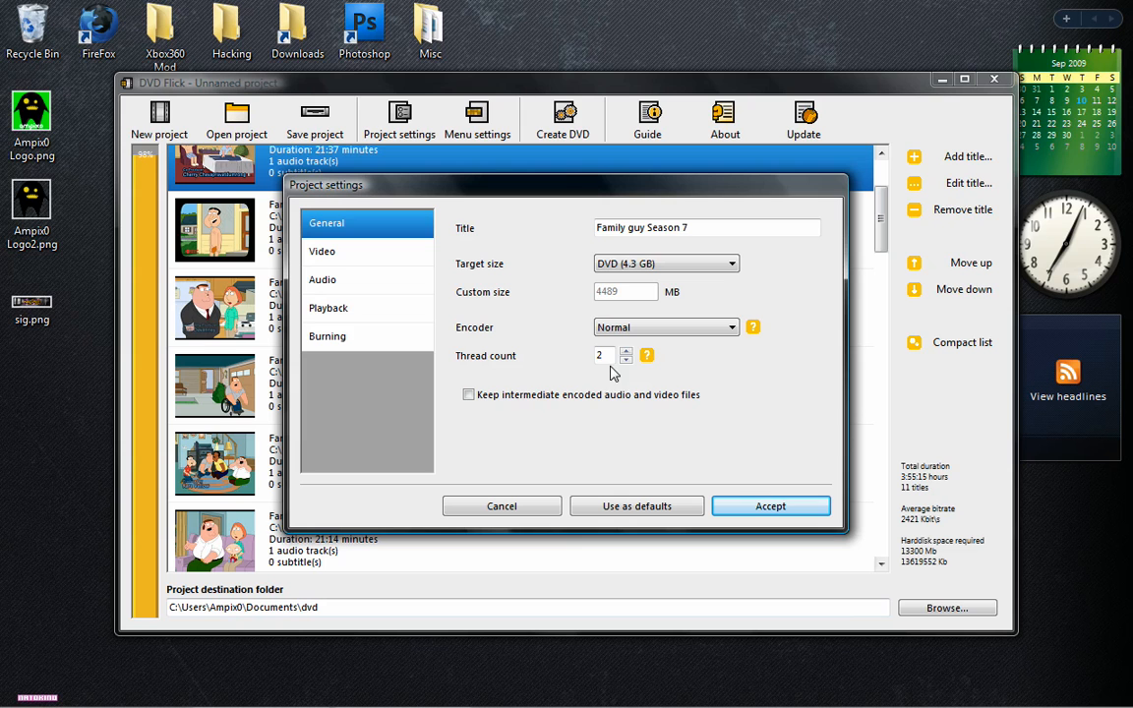
mouse_move(648, 356)
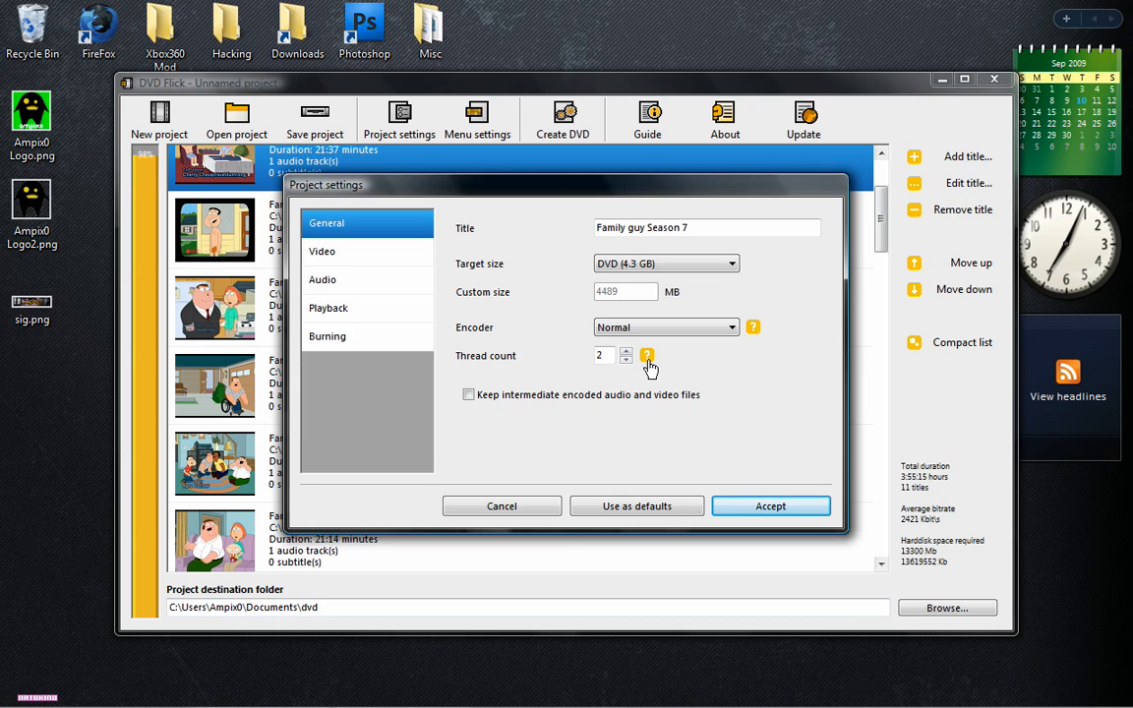
click(645, 354)
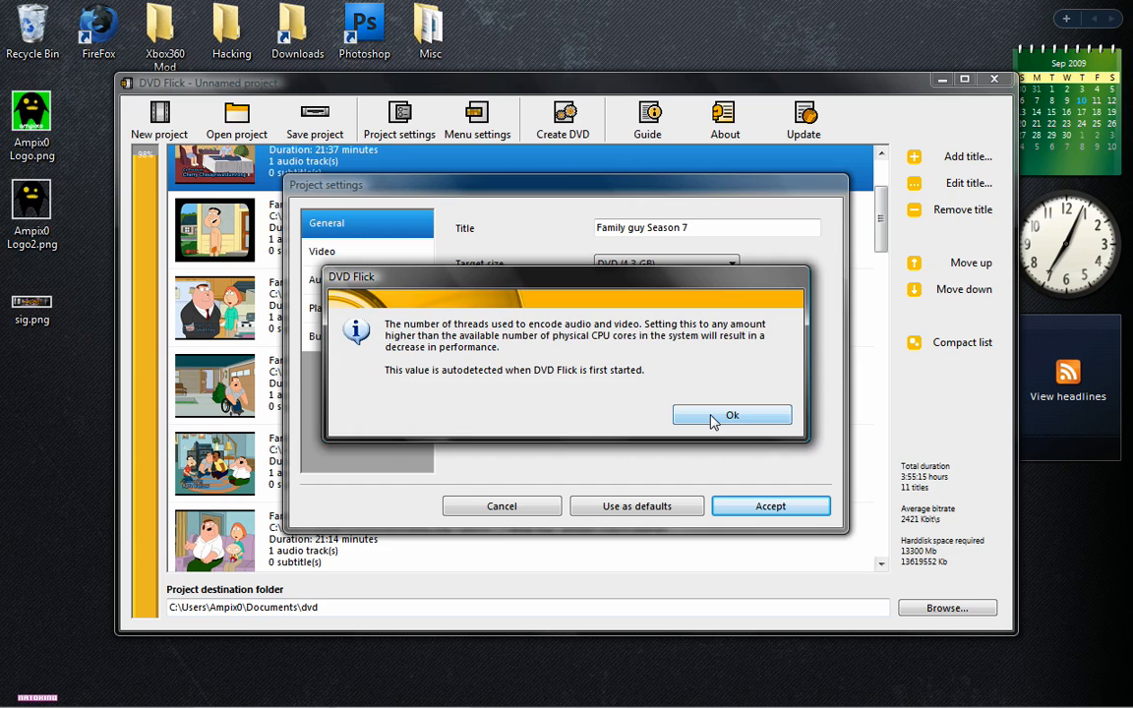
click(732, 413)
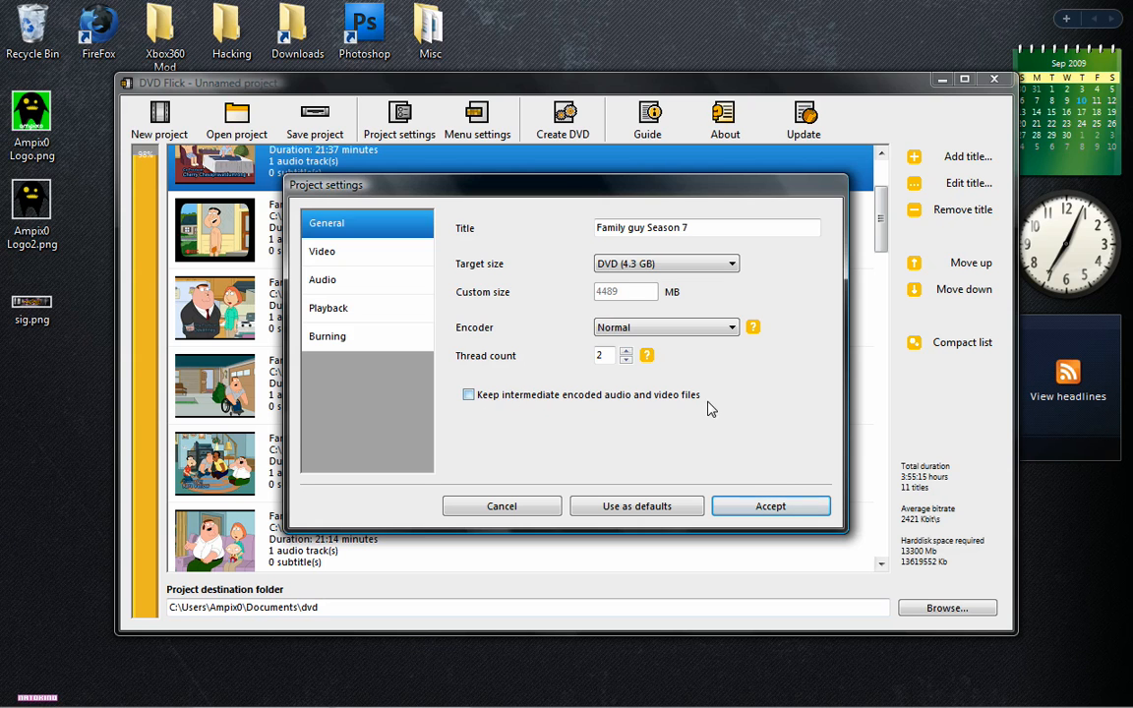
Step: Set the video target format to NTSC, then move on to the audio settings
click(322, 252)
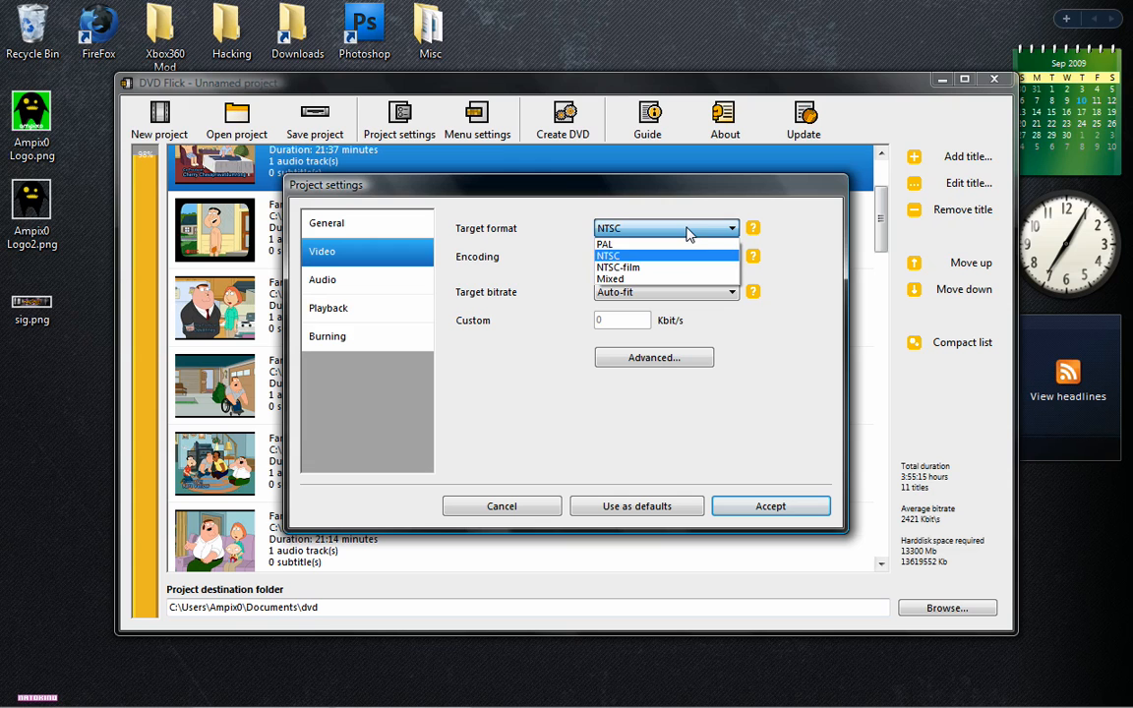
mouse_move(685, 244)
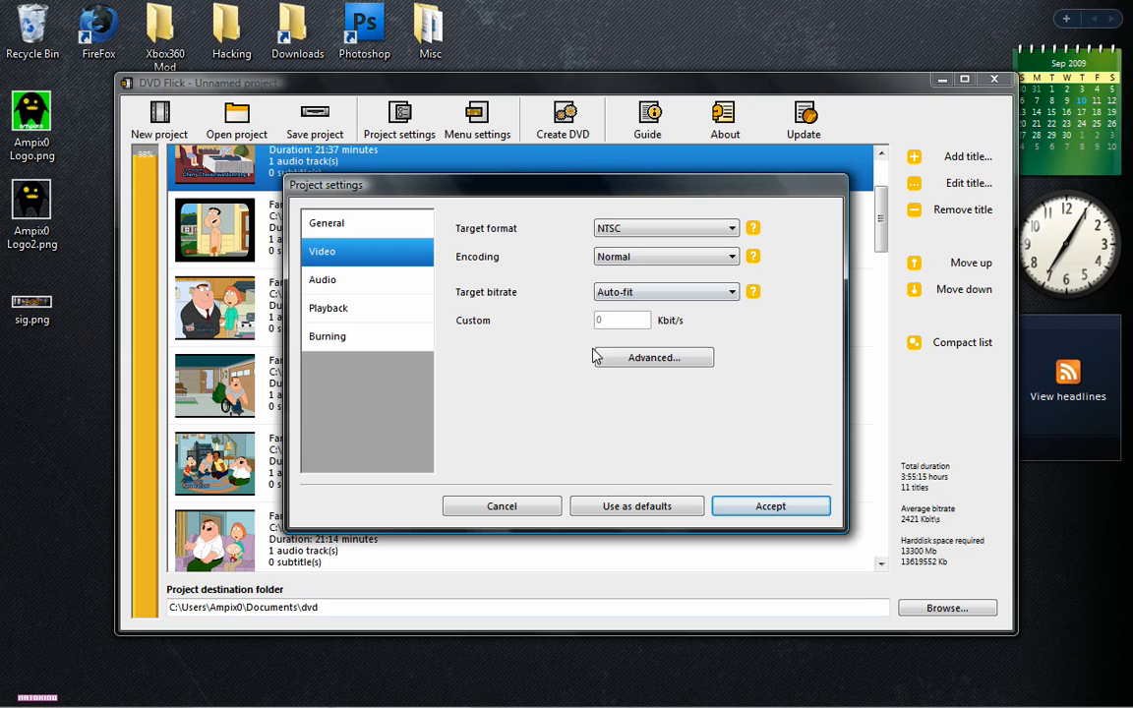
click(322, 280)
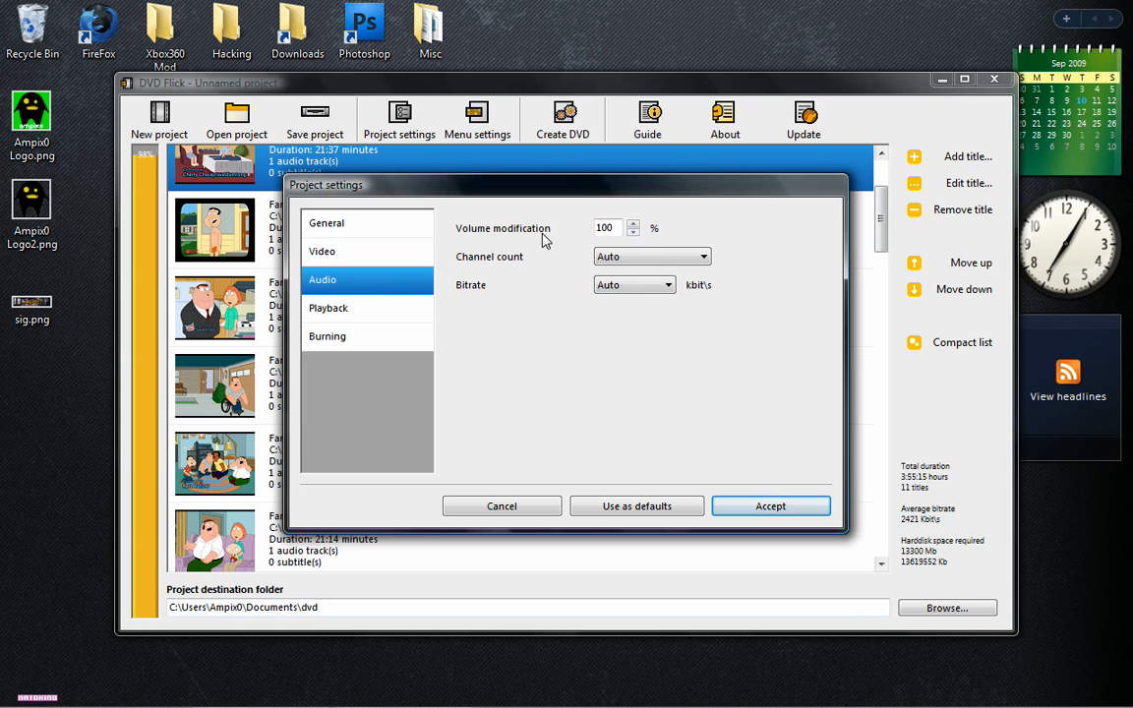
Step: Turn off 'Loop to first title when done playing last' in Playback, then show Burning settings
click(326, 307)
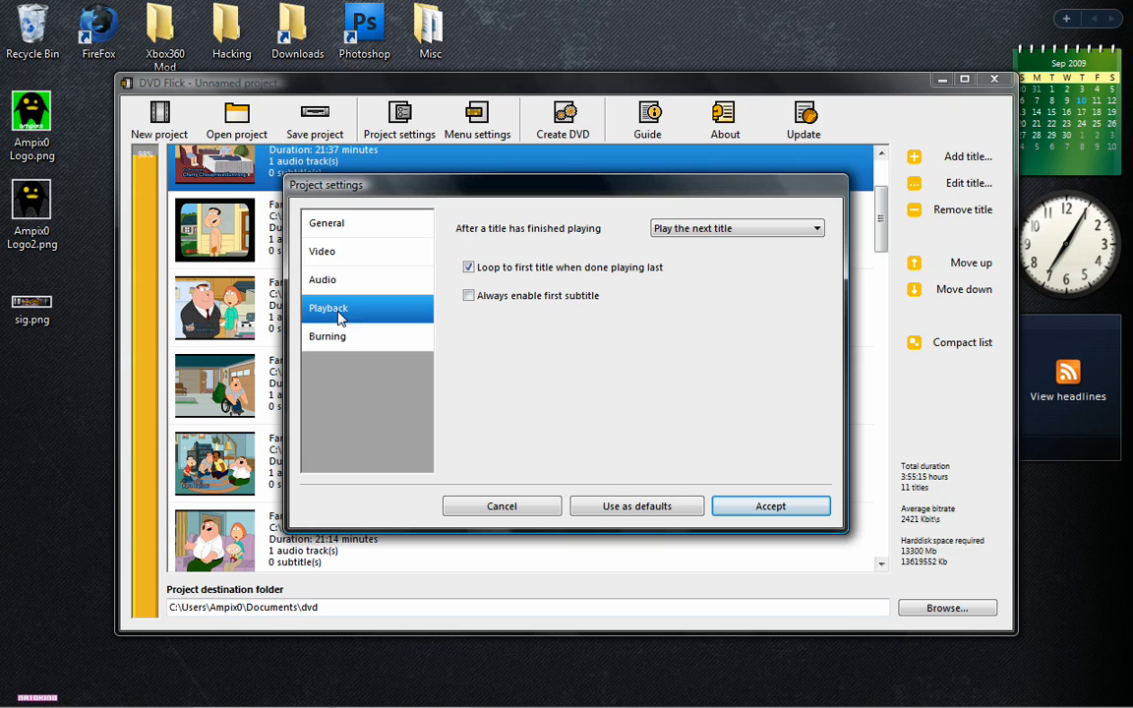
mouse_move(527, 236)
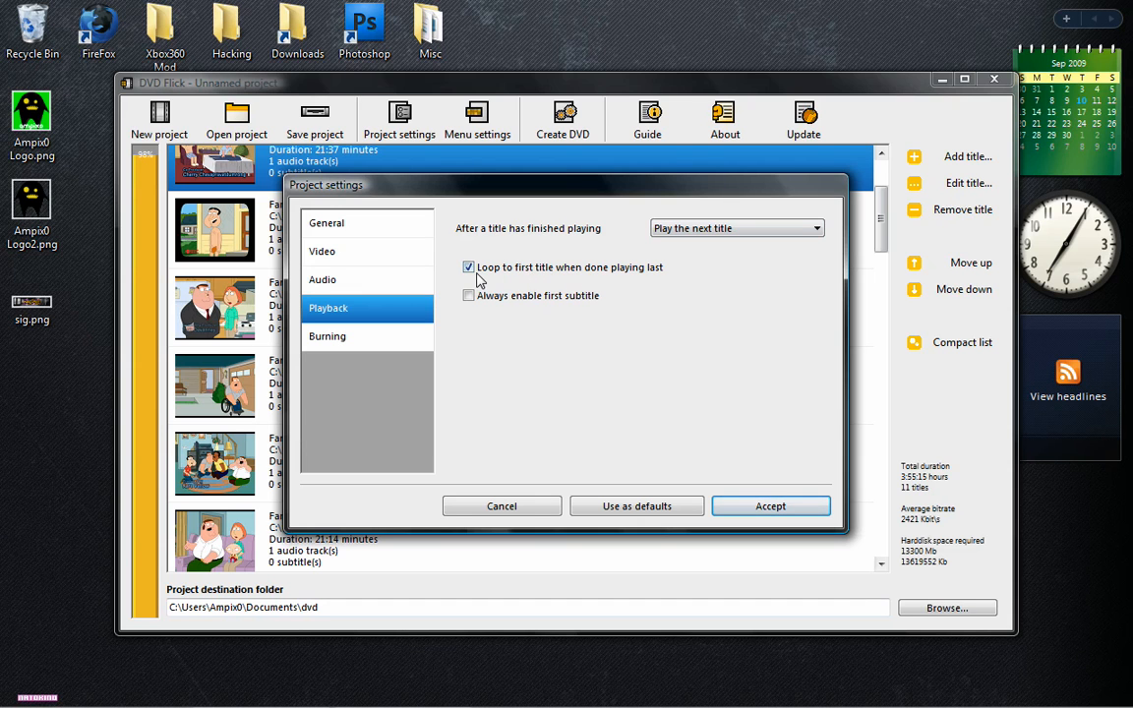
click(469, 268)
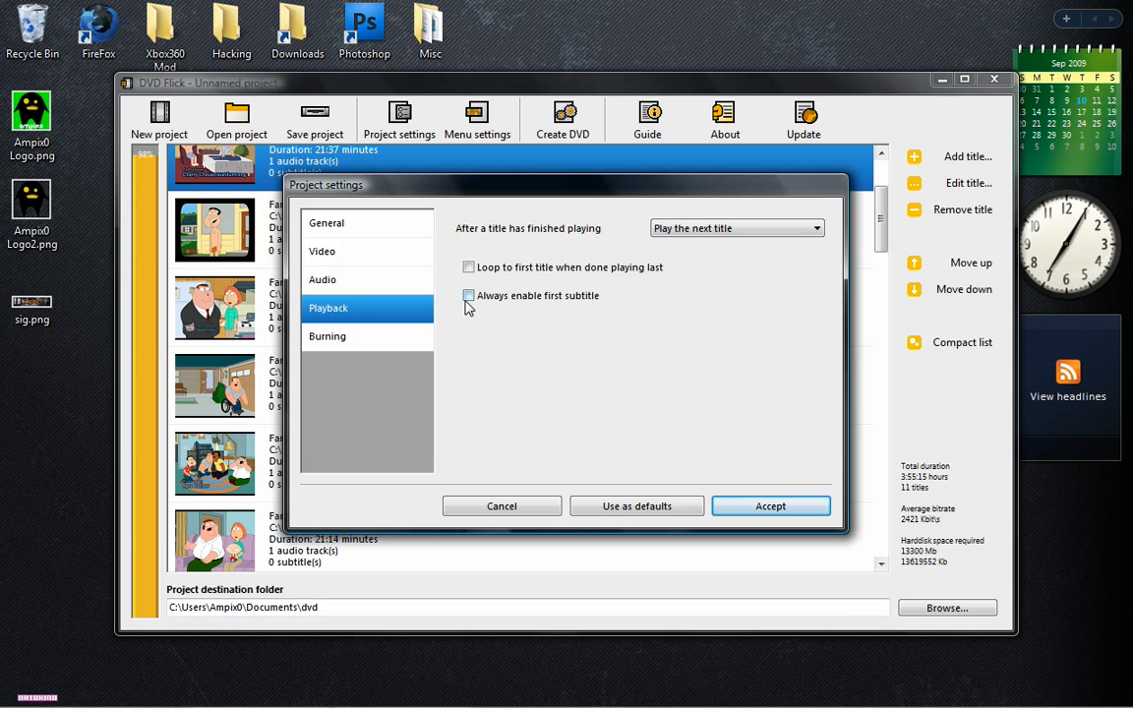
click(327, 334)
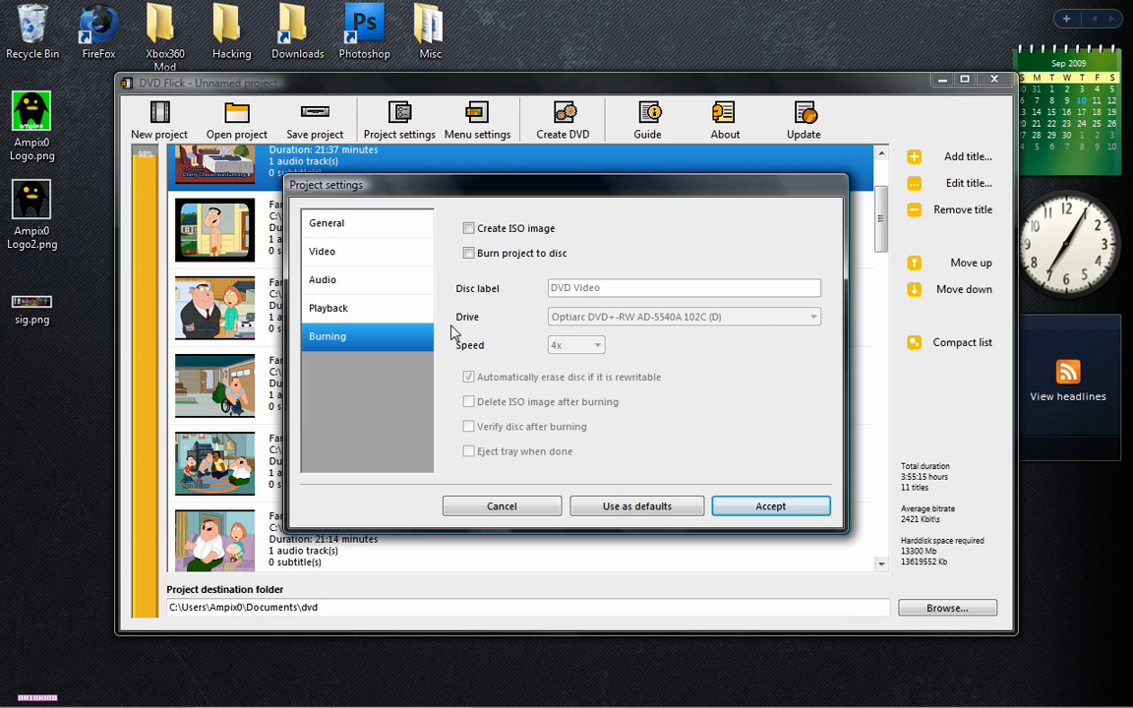
Step: Enable burn to disc at 4x, disable auto-erase of rewritable discs, and enable verify after burning
click(468, 252)
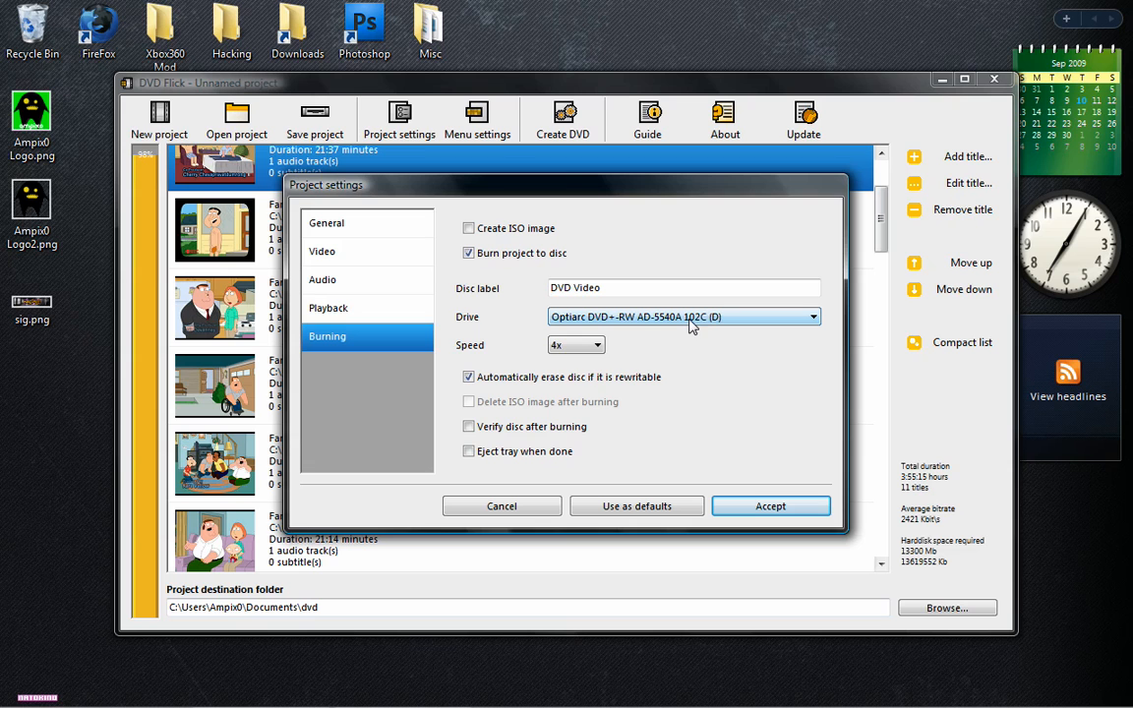
click(598, 346)
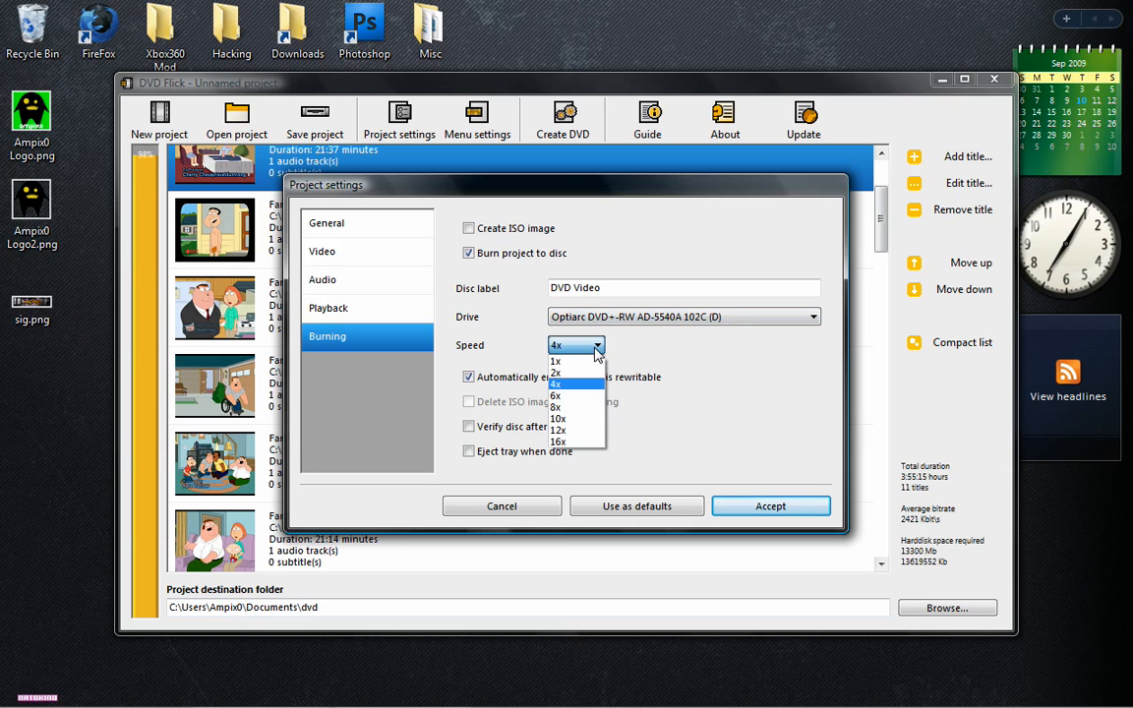
click(574, 384)
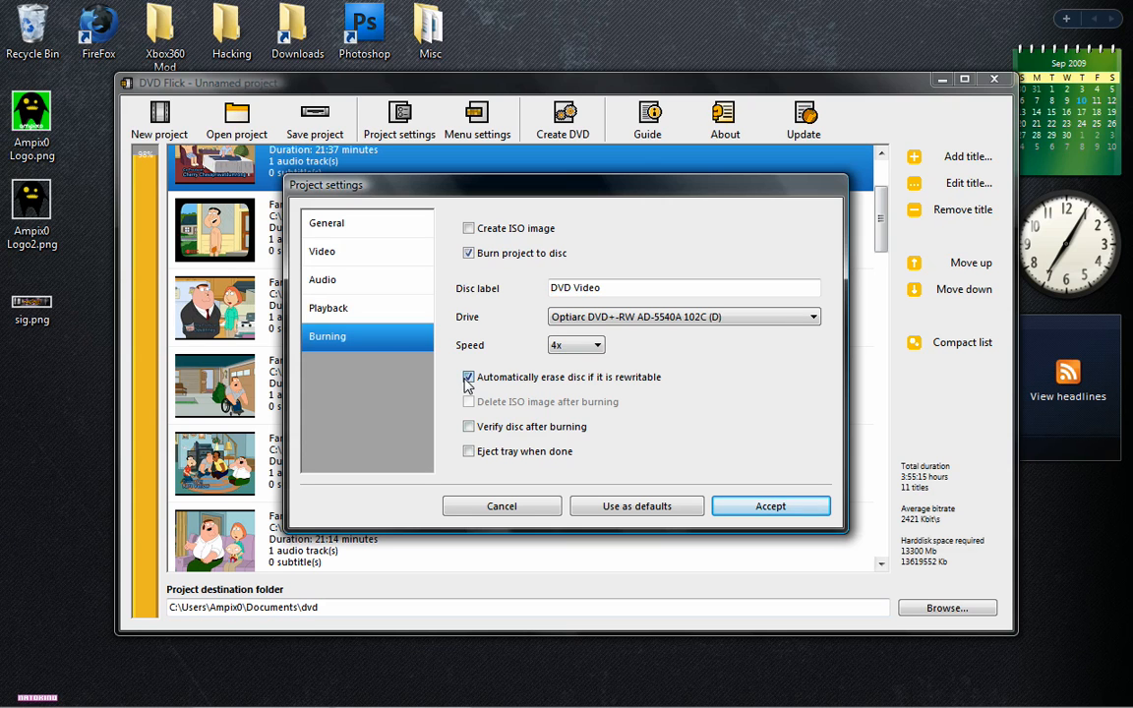
click(468, 377)
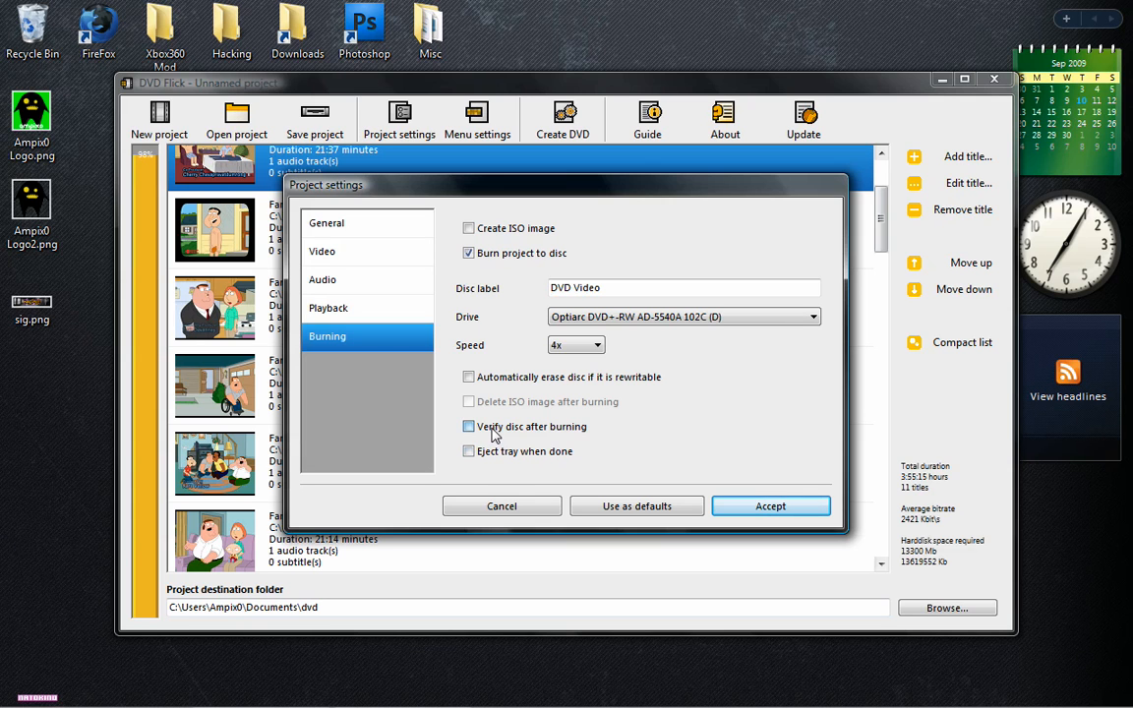
click(469, 450)
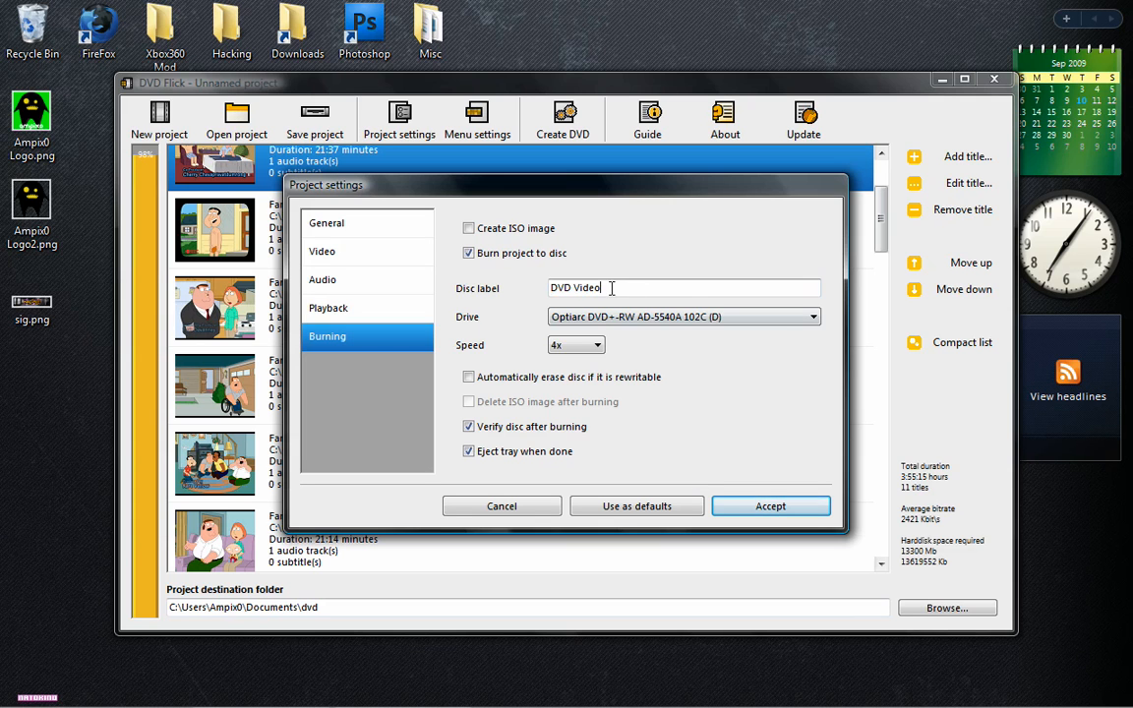
Step: Replace the disc label 'DVD Video' with 'Family'
text(Family)
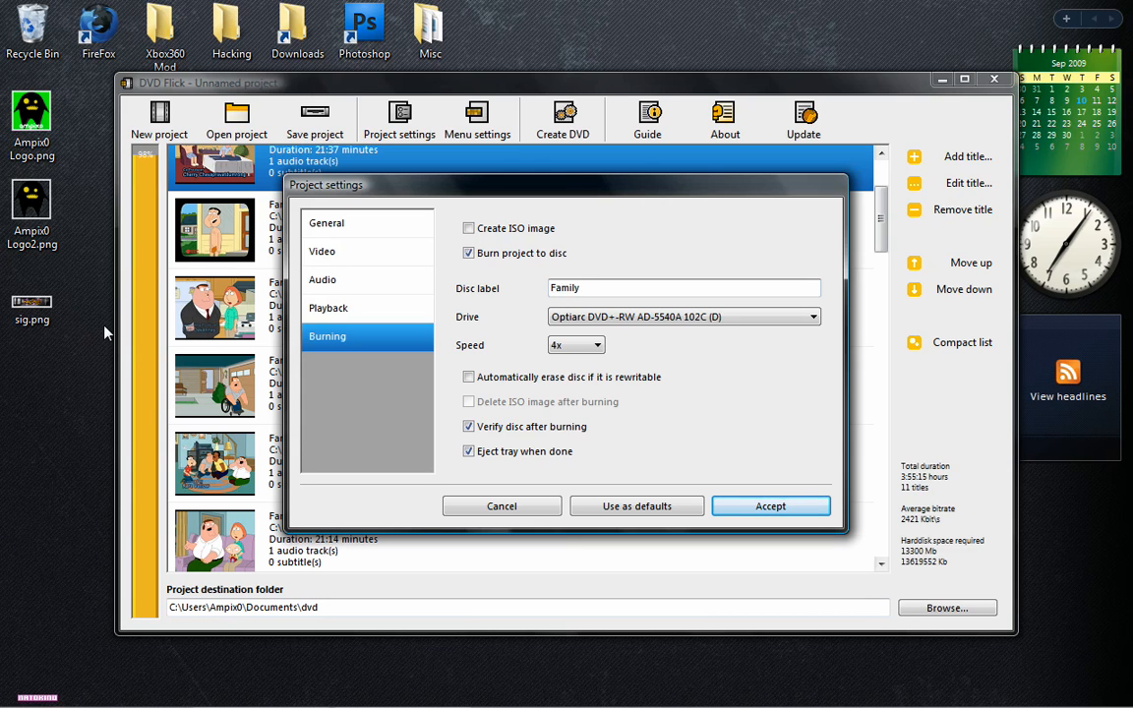
click(685, 287)
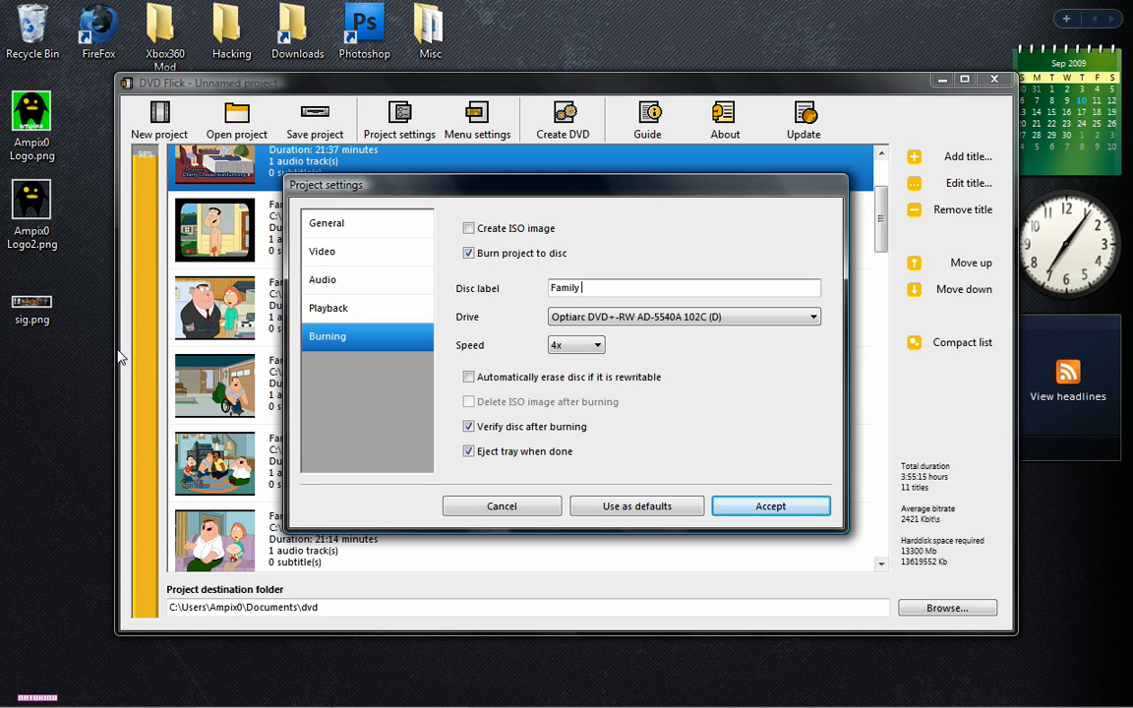
mouse_move(129, 378)
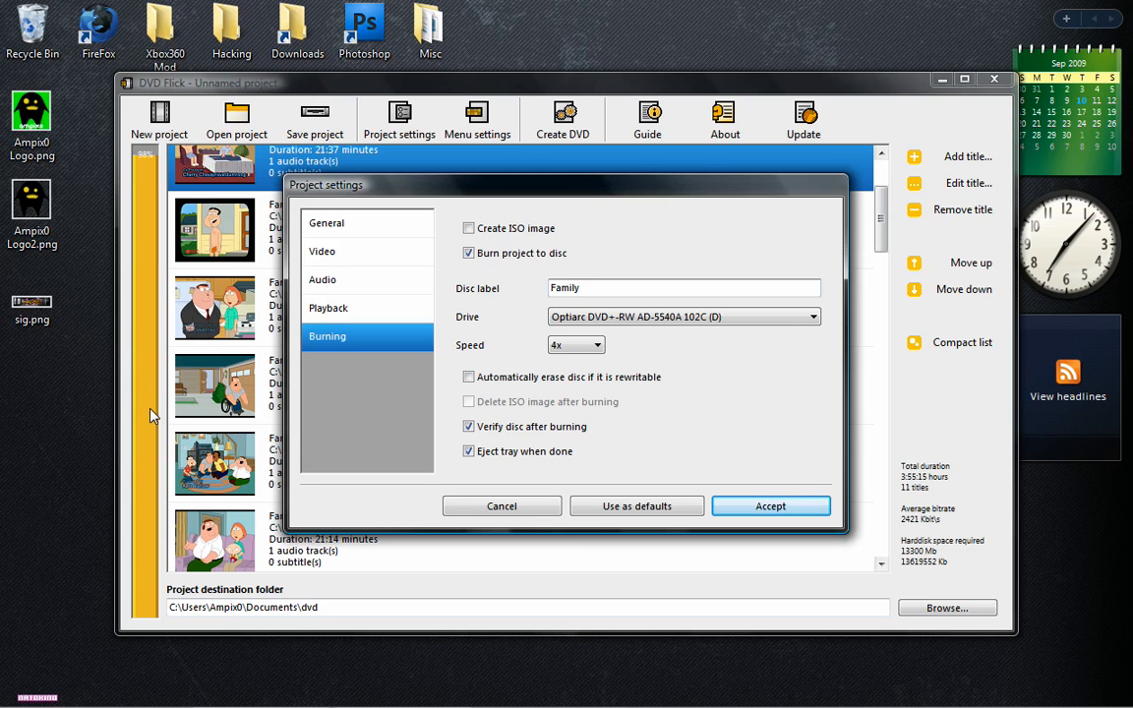
mouse_move(157, 425)
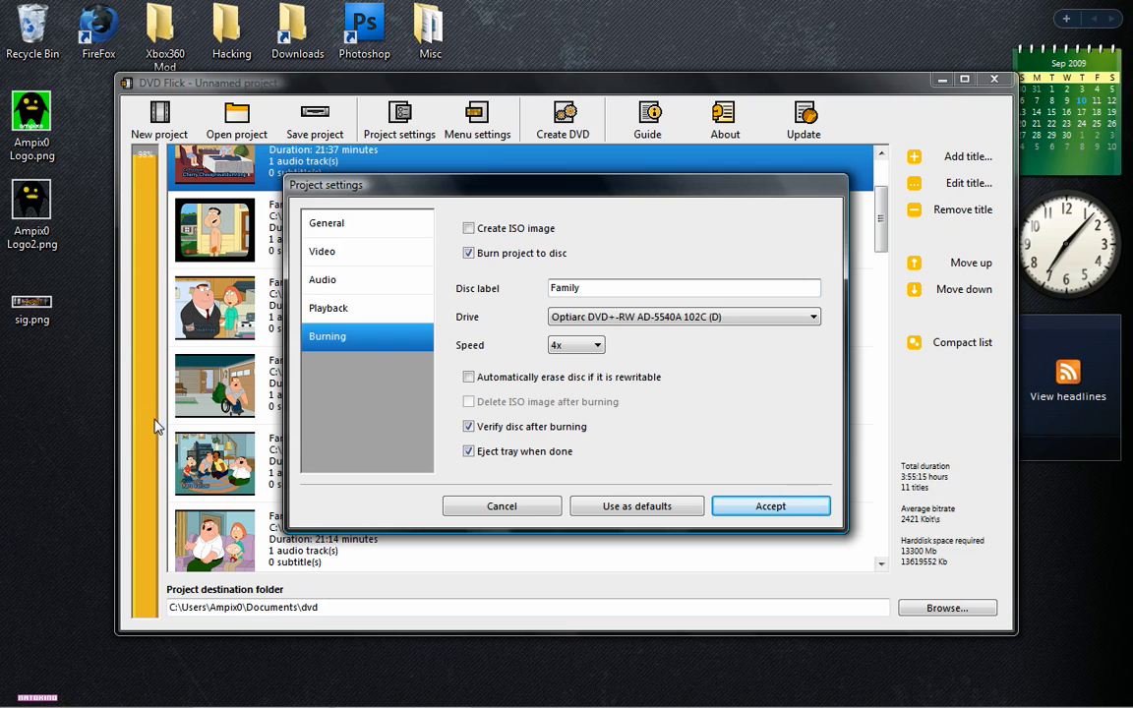